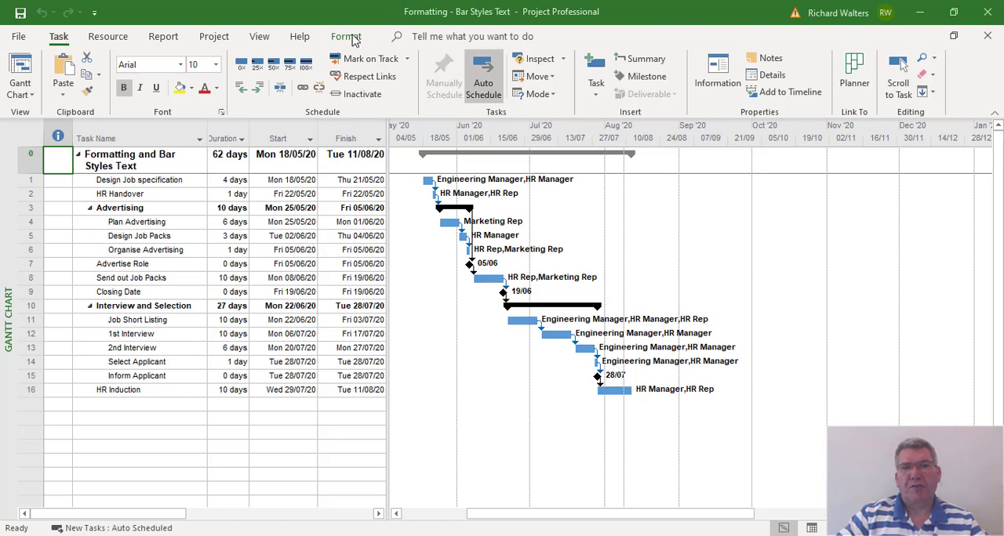
# - Switch to the Format ribbon to show the Gantt chart formatting options
pyautogui.click(346, 36)
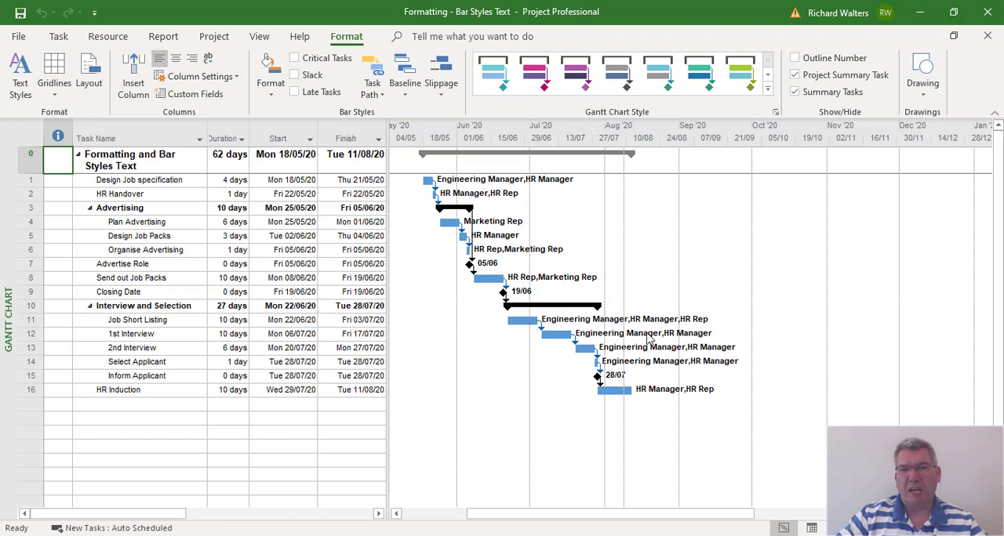
pyautogui.moveTo(615, 318)
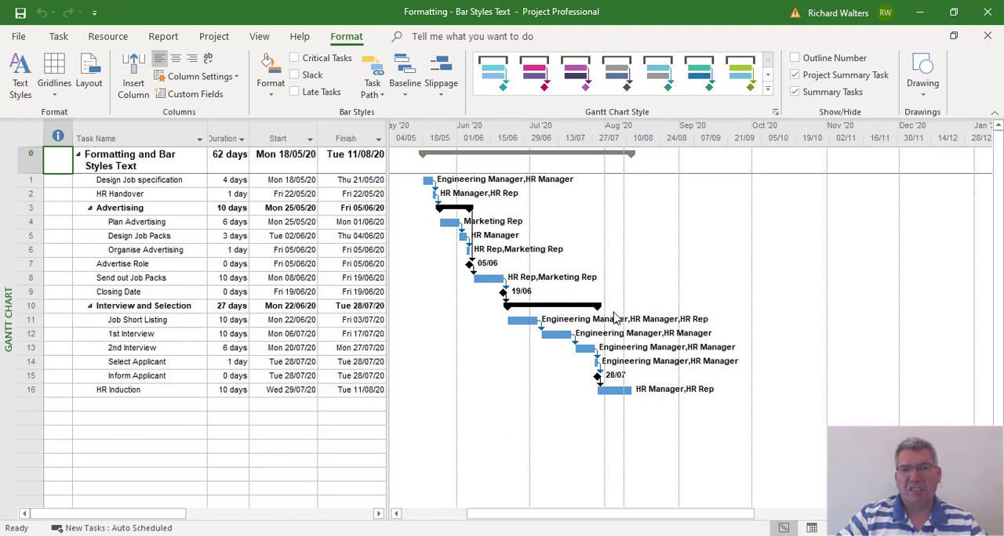
pyautogui.moveTo(621, 345)
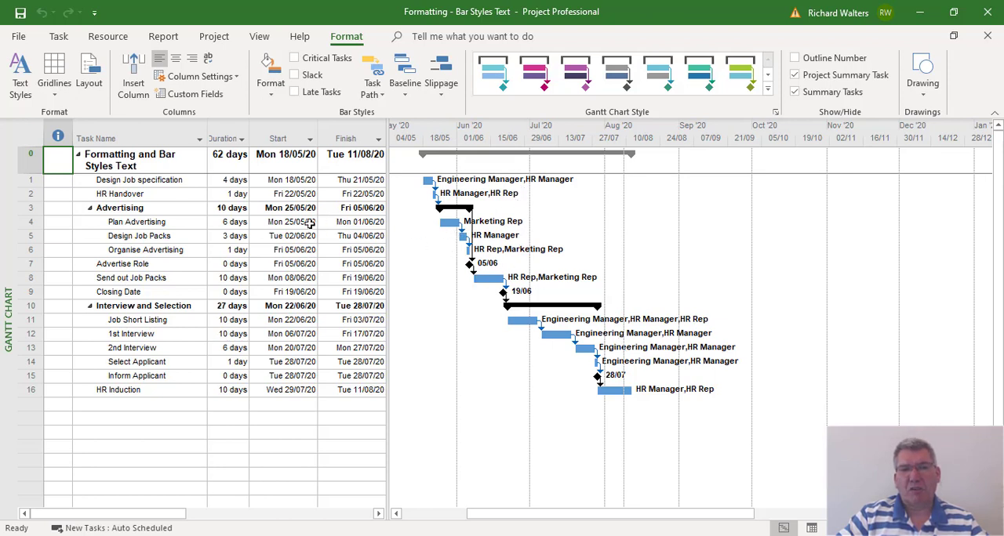
pyautogui.moveTo(149, 384)
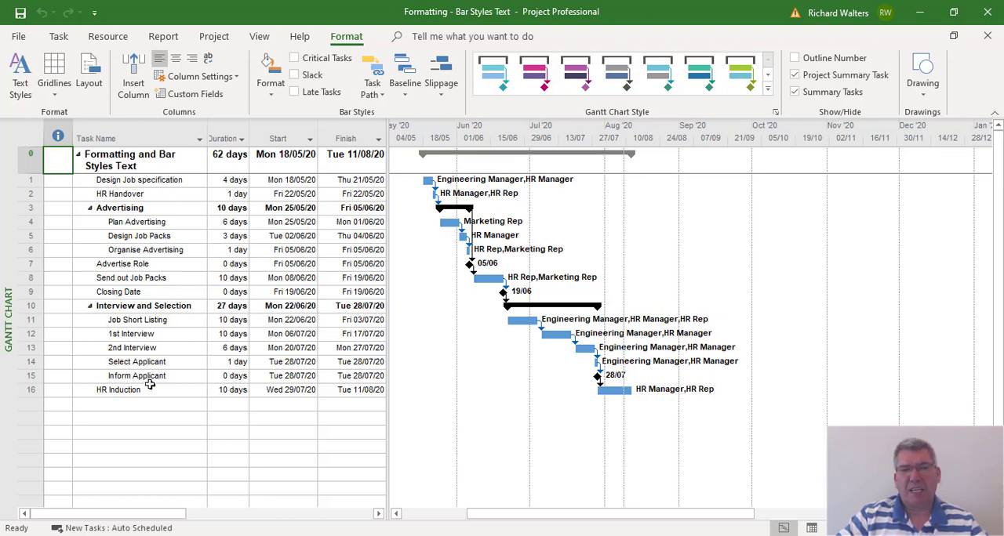
pyautogui.moveTo(423, 194)
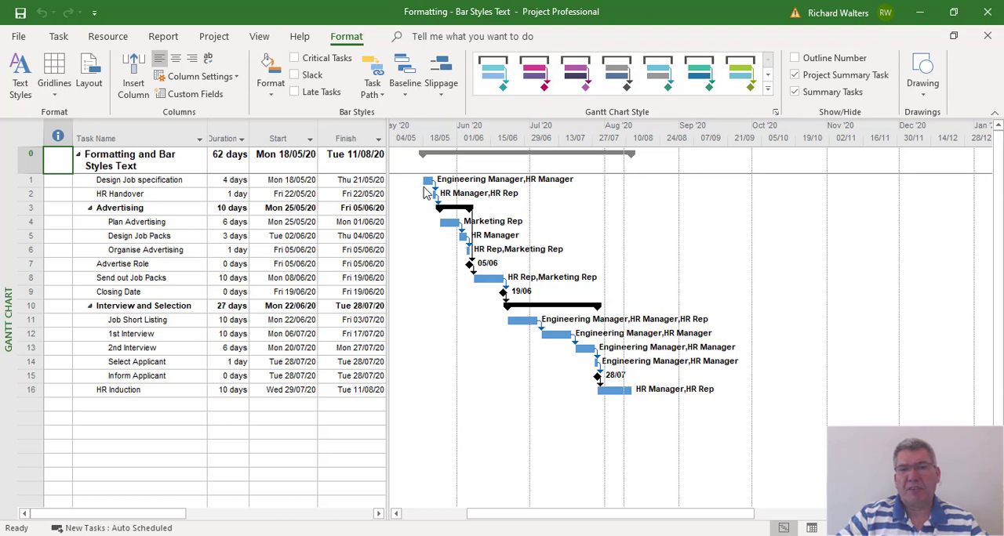
pyautogui.moveTo(464, 285)
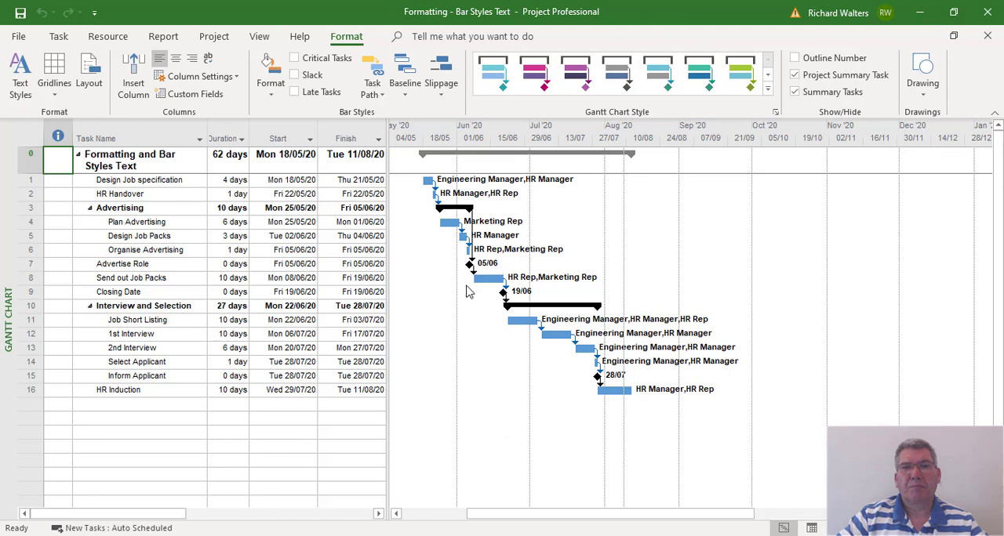
pyautogui.moveTo(346, 36)
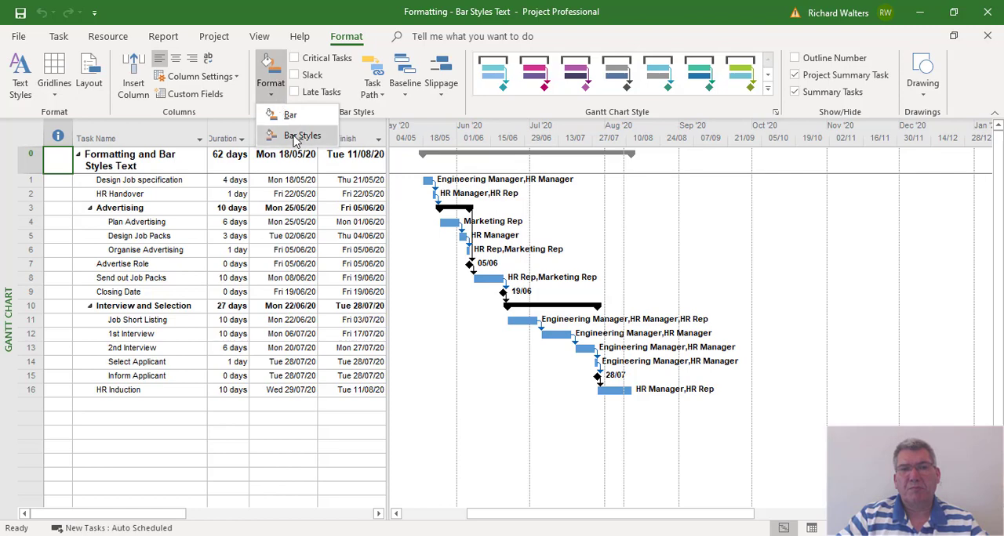
pyautogui.moveTo(303, 136)
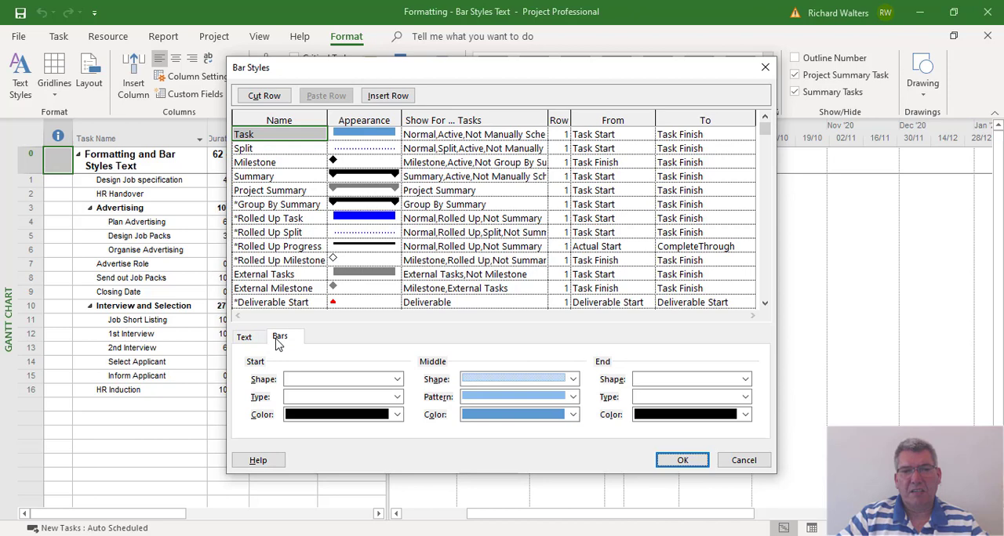
# - On the Bar Styles Text tab, set Right to Resource Initials and Left to Name
pyautogui.click(245, 336)
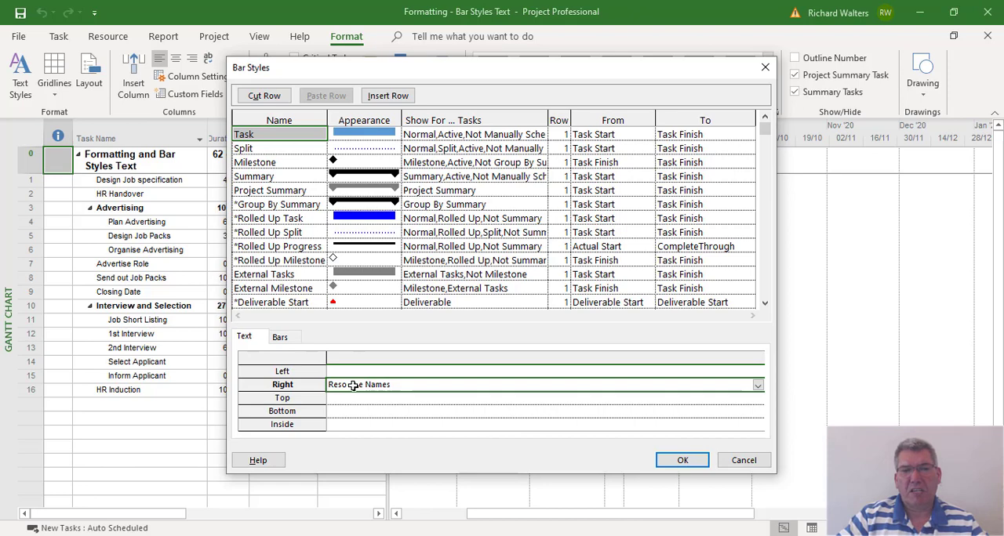
pyautogui.moveTo(734, 392)
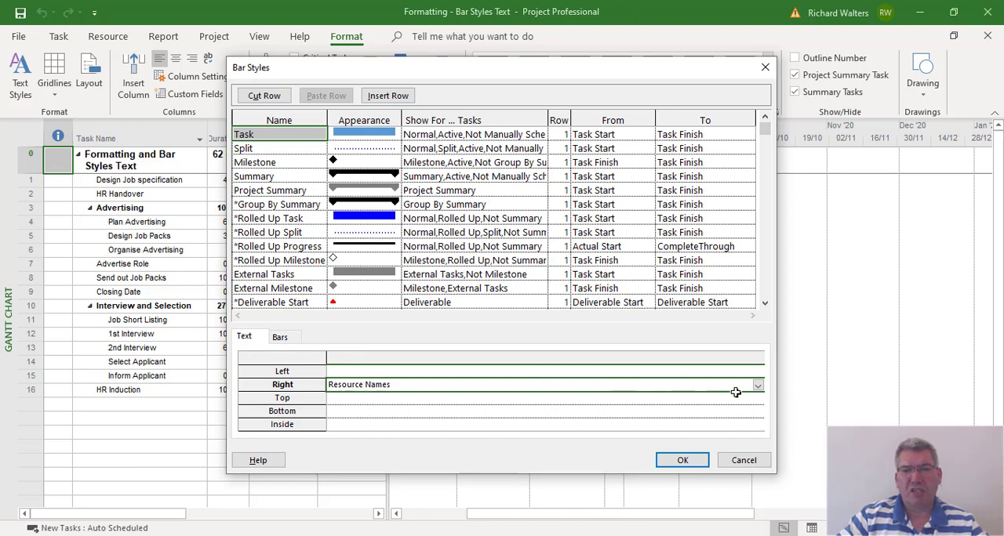
pyautogui.click(757, 384)
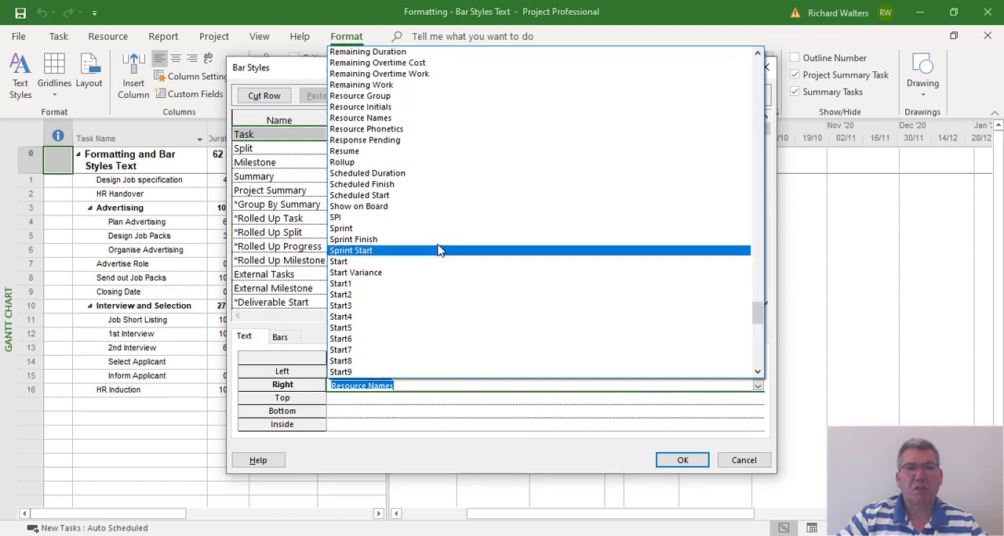
pyautogui.click(360, 118)
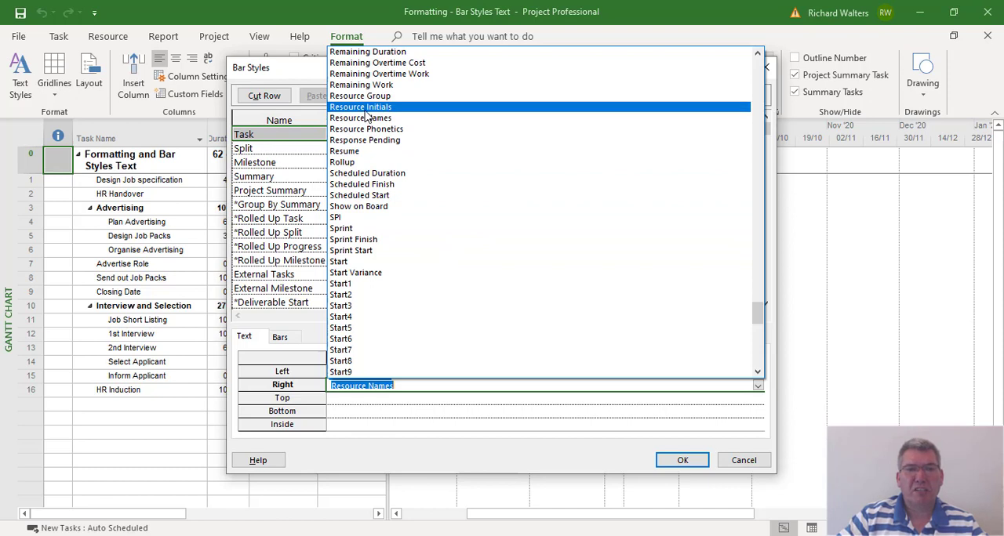
pyautogui.click(360, 106)
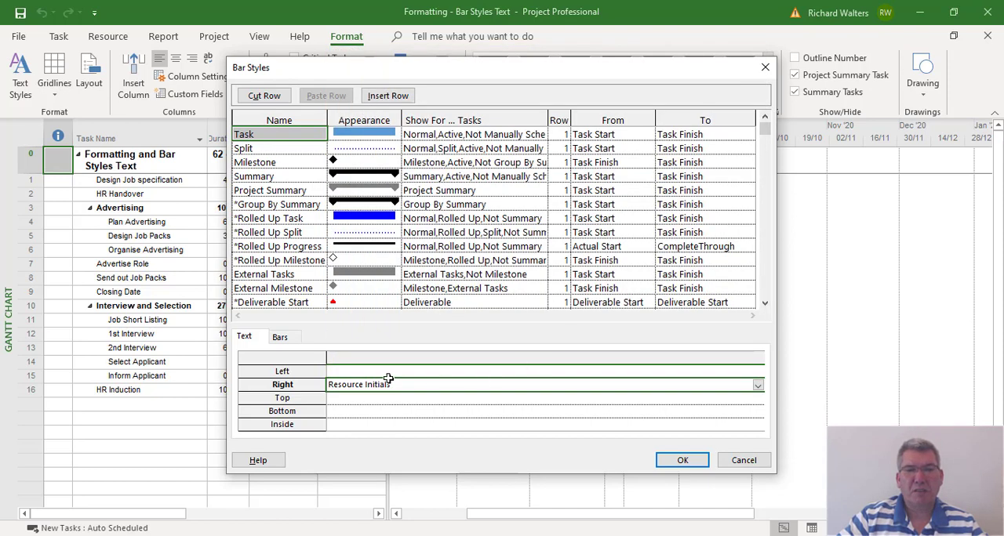
pyautogui.click(541, 371)
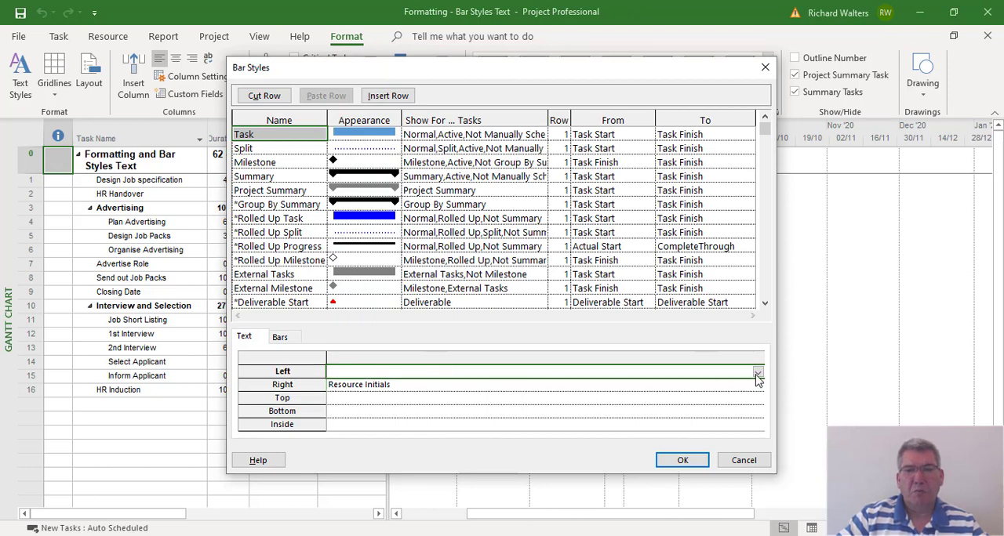
pyautogui.moveTo(400, 382)
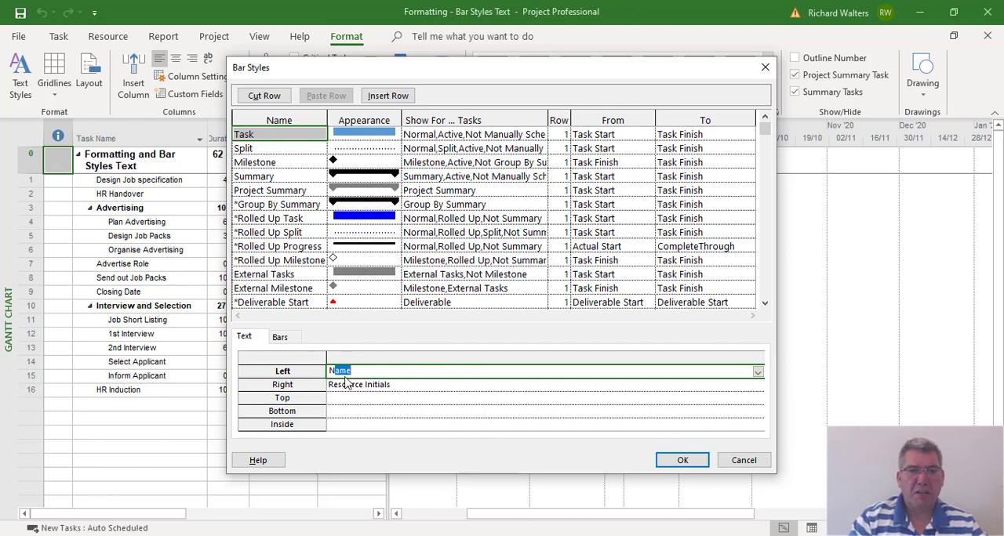
pyautogui.click(541, 398)
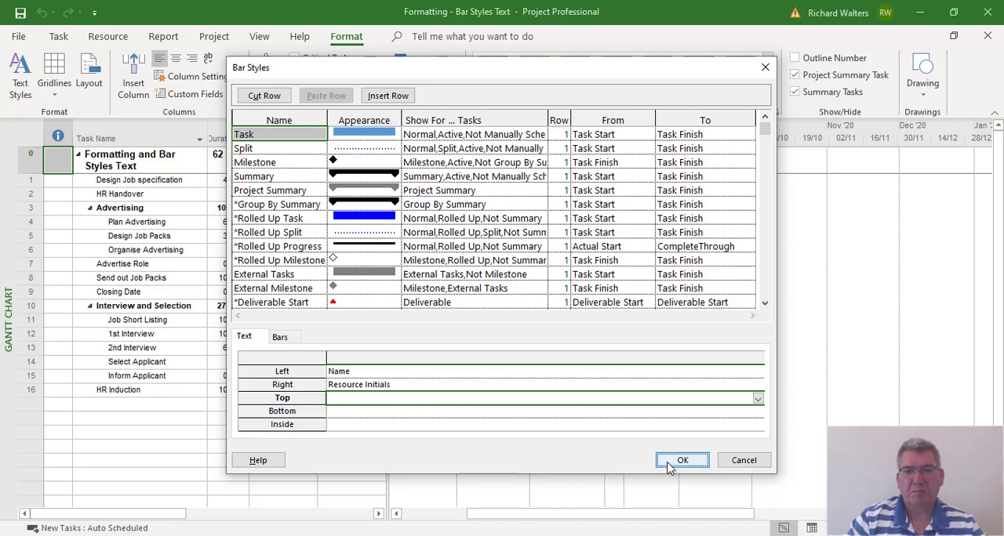
# - Confirm Bar Styles so Gantt bars show task names left and resource initials right
pyautogui.click(682, 460)
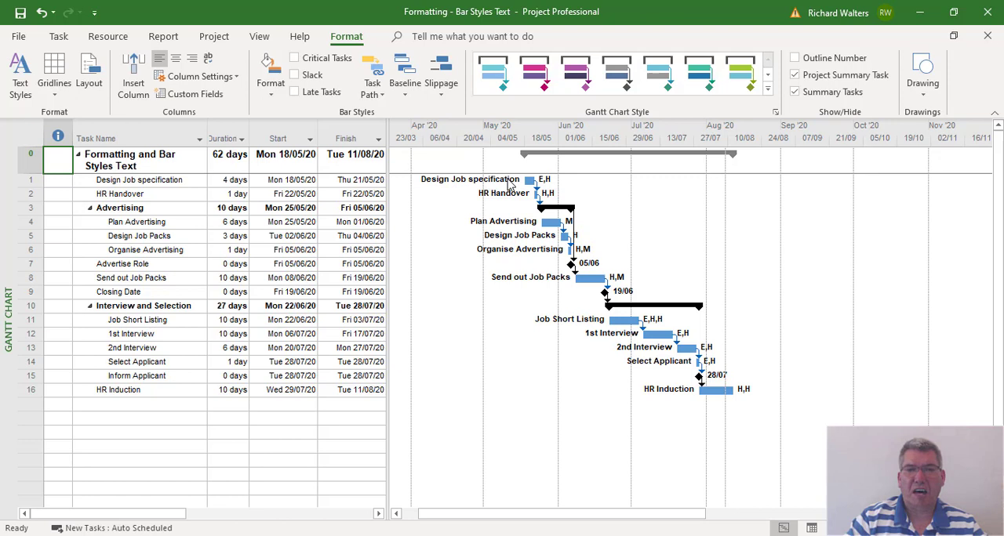
pyautogui.moveTo(559, 236)
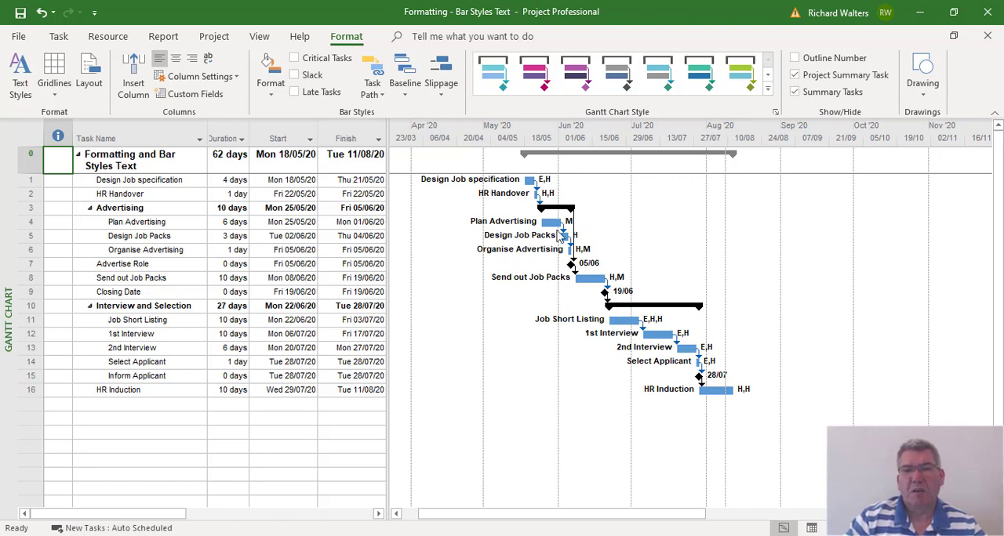
pyautogui.moveTo(757, 389)
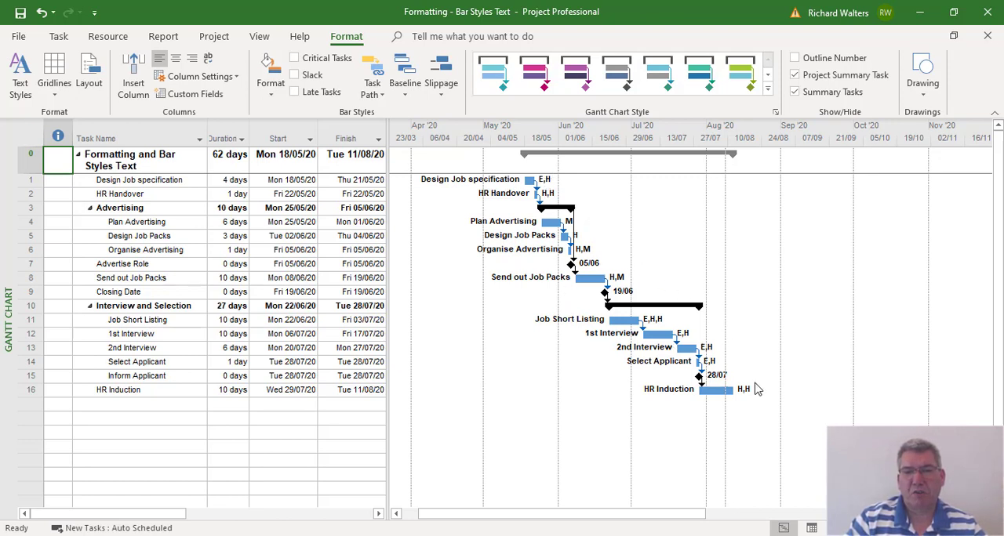
pyautogui.moveTo(743, 378)
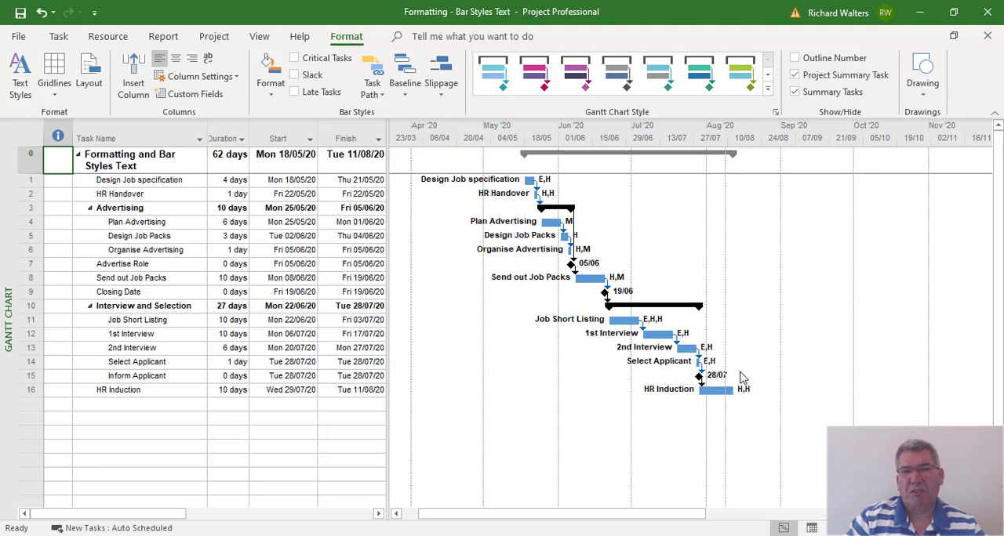
pyautogui.moveTo(610, 251)
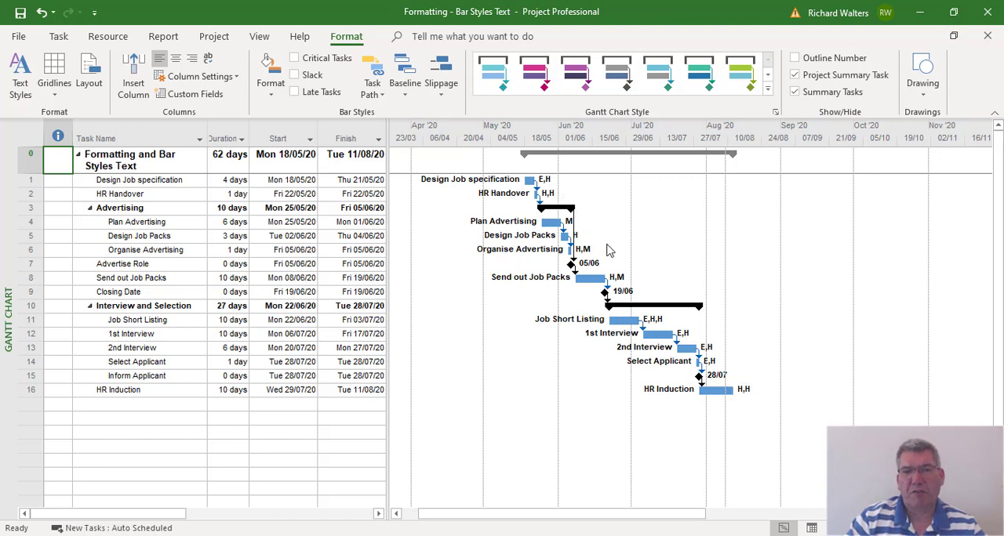
pyautogui.moveTo(553, 193)
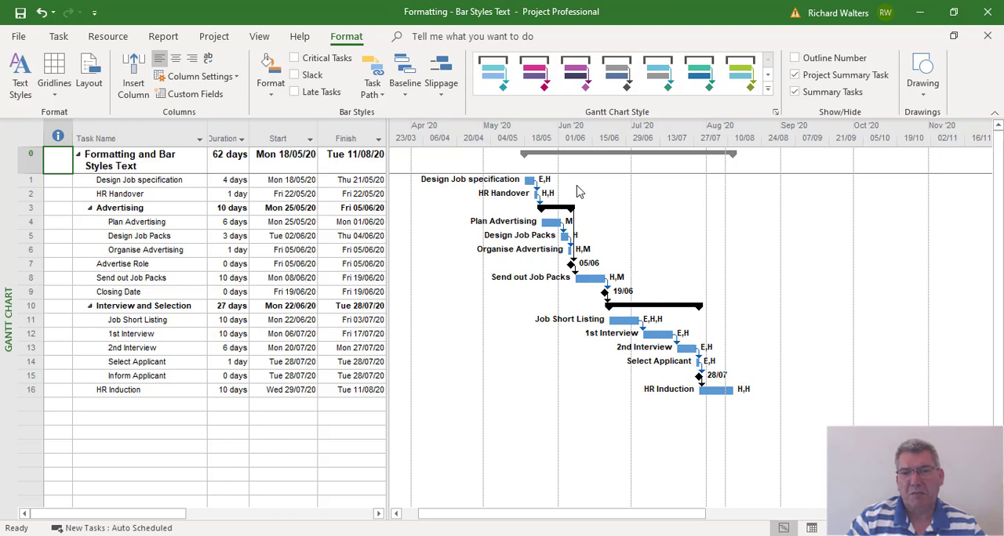
pyautogui.moveTo(551, 166)
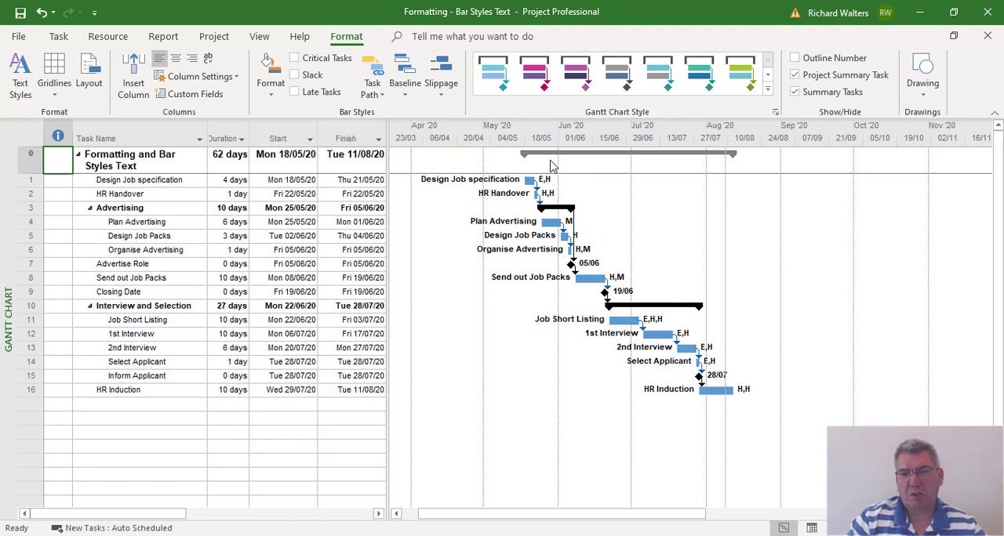
pyautogui.moveTo(381, 89)
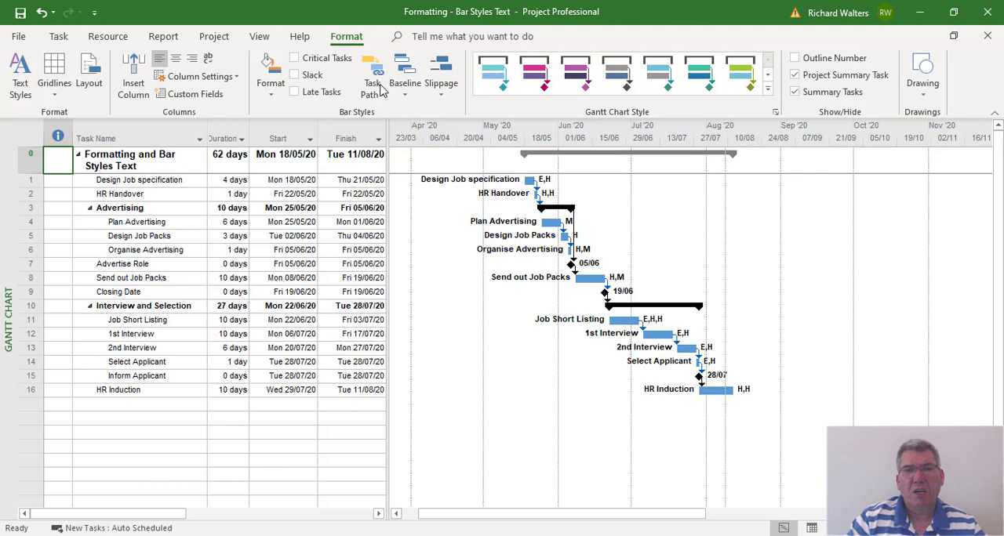
# - Reopen Bar Styles and change the Task bar's Right text to Resource Names
pyautogui.click(270, 79)
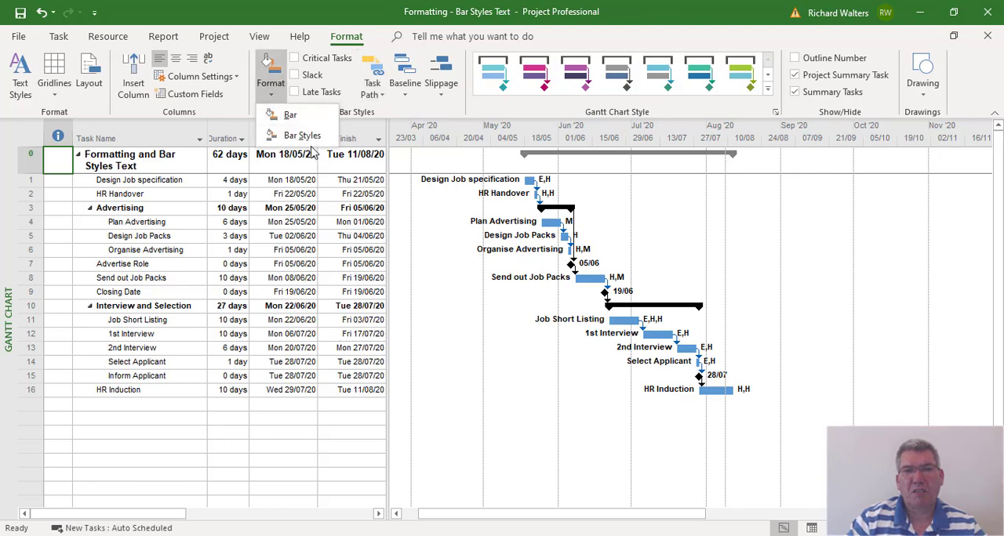
pyautogui.click(302, 135)
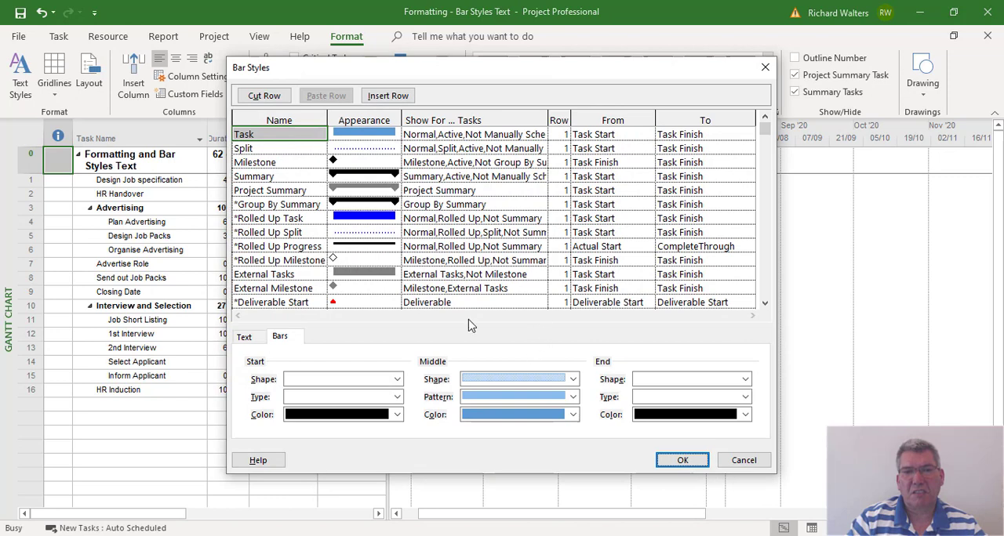
pyautogui.click(244, 336)
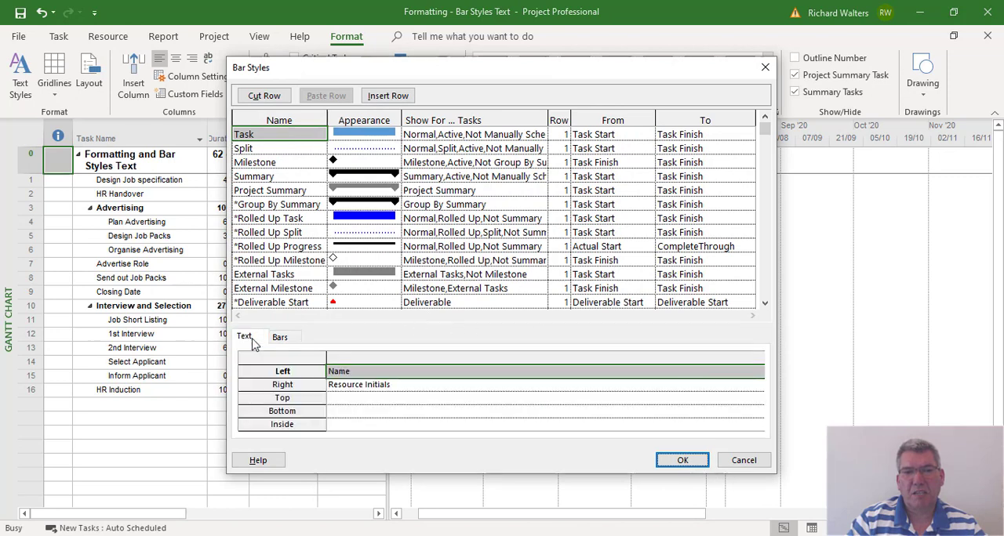
pyautogui.click(541, 385)
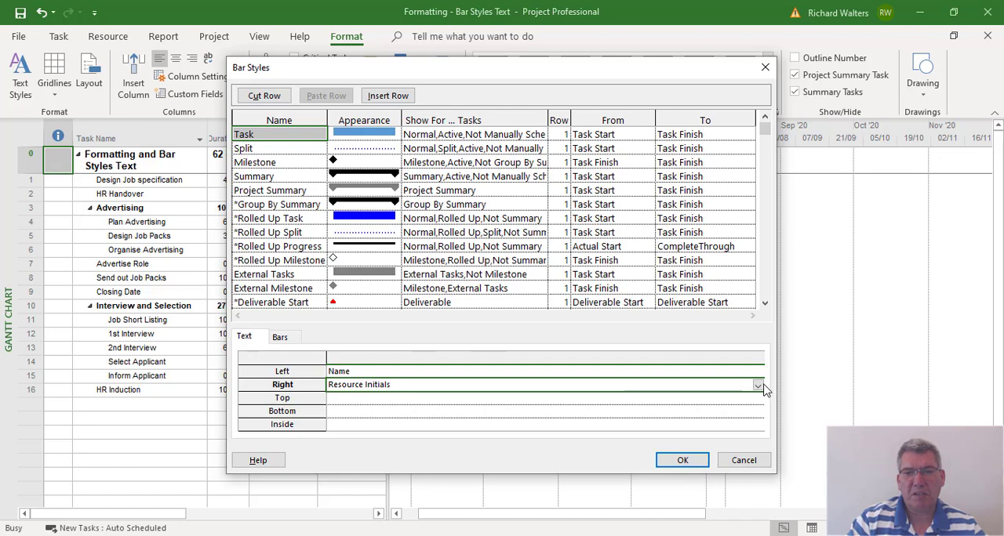
pyautogui.click(756, 384)
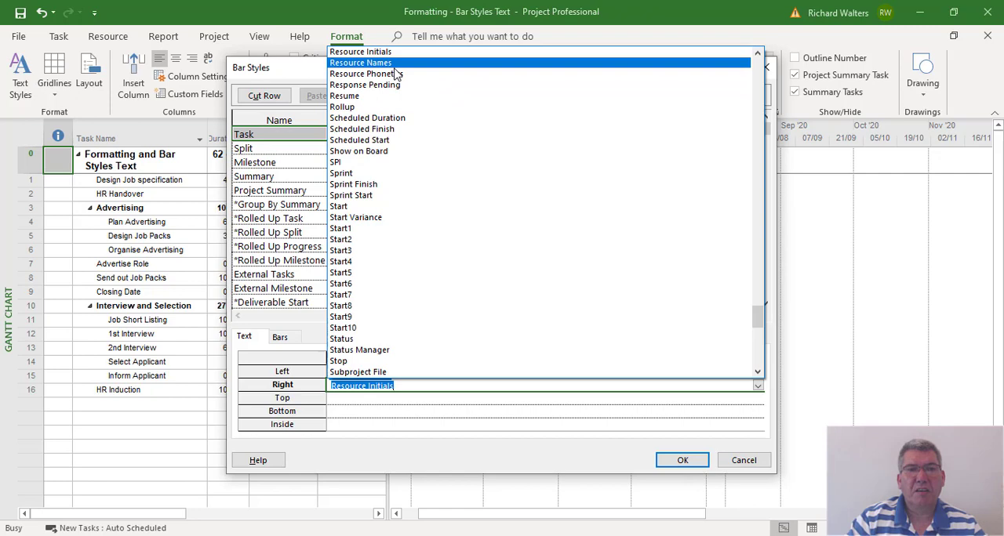
pyautogui.click(360, 62)
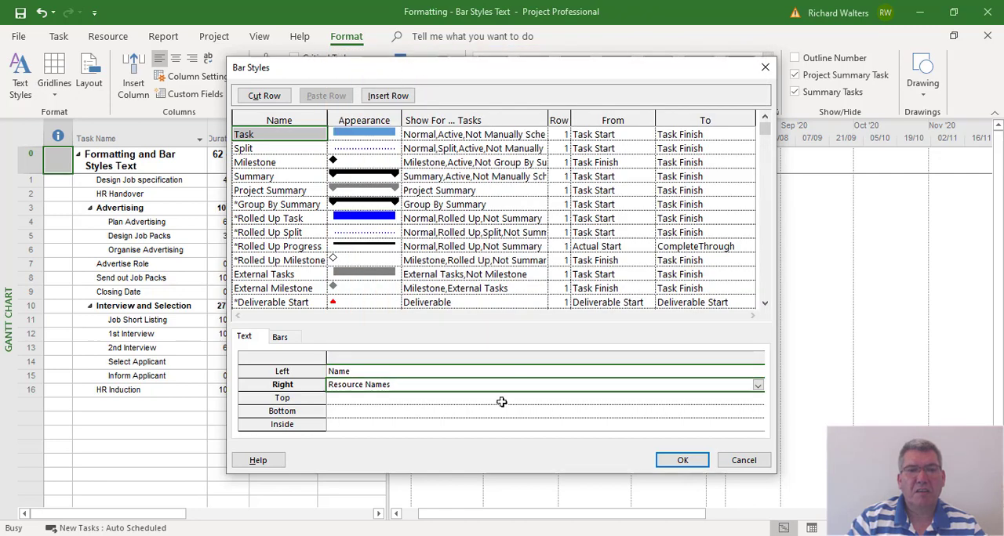
pyautogui.moveTo(681, 460)
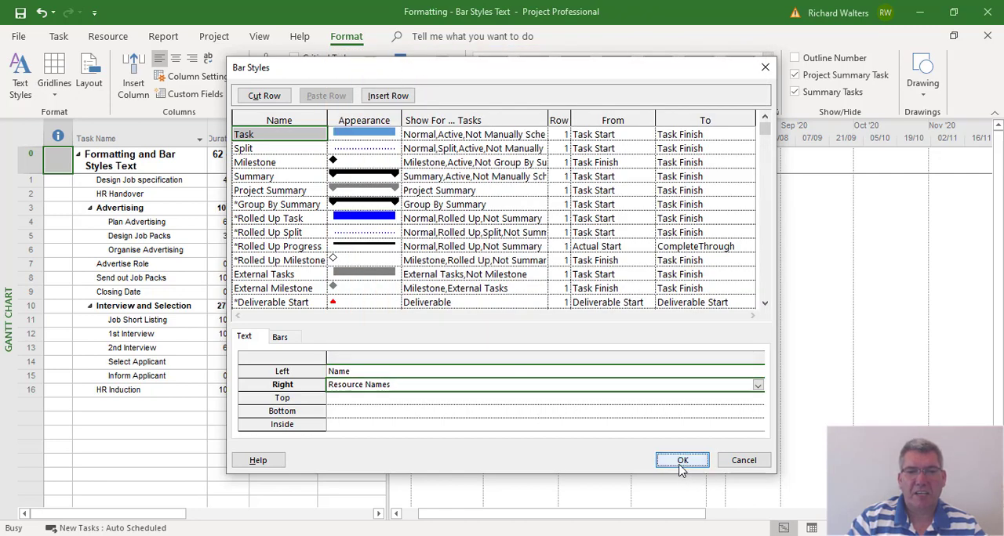
# - Apply the bar style so bars show full names like Engineering Manager on the right
pyautogui.click(681, 460)
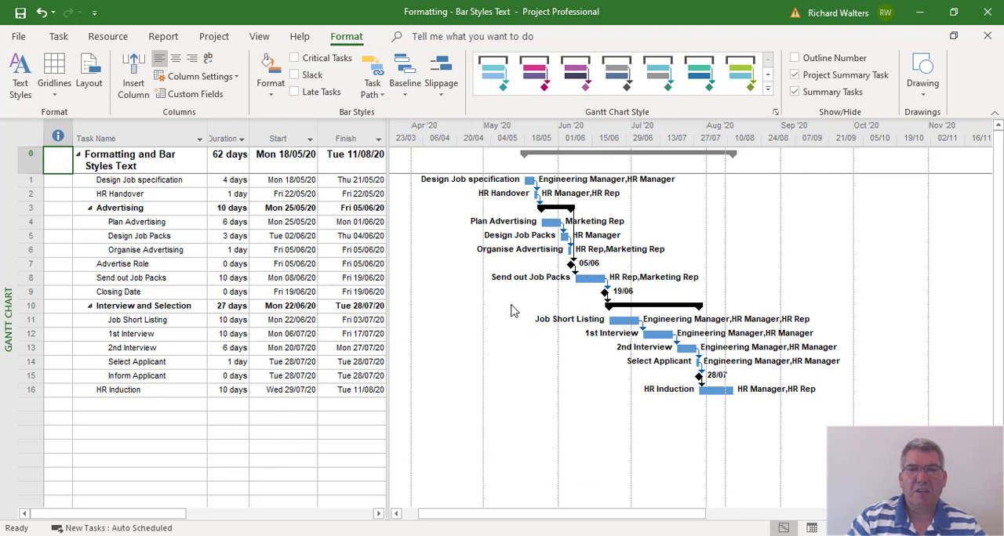
pyautogui.moveTo(598, 193)
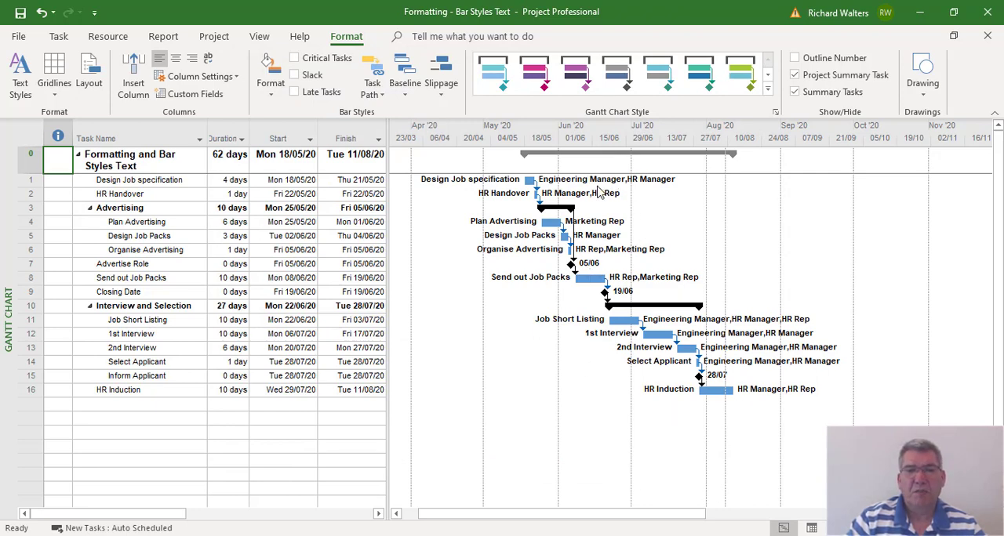
pyautogui.moveTo(657, 266)
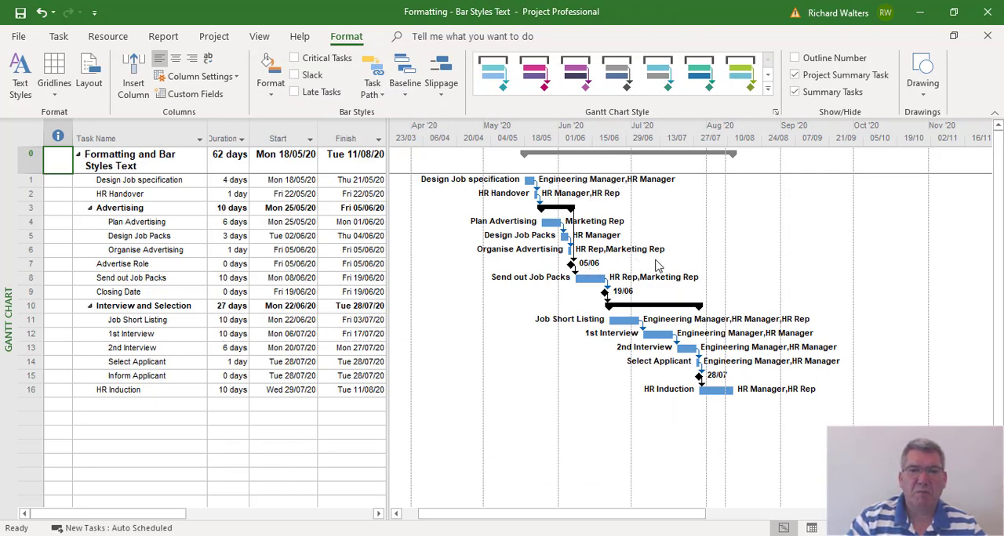
pyautogui.moveTo(611, 192)
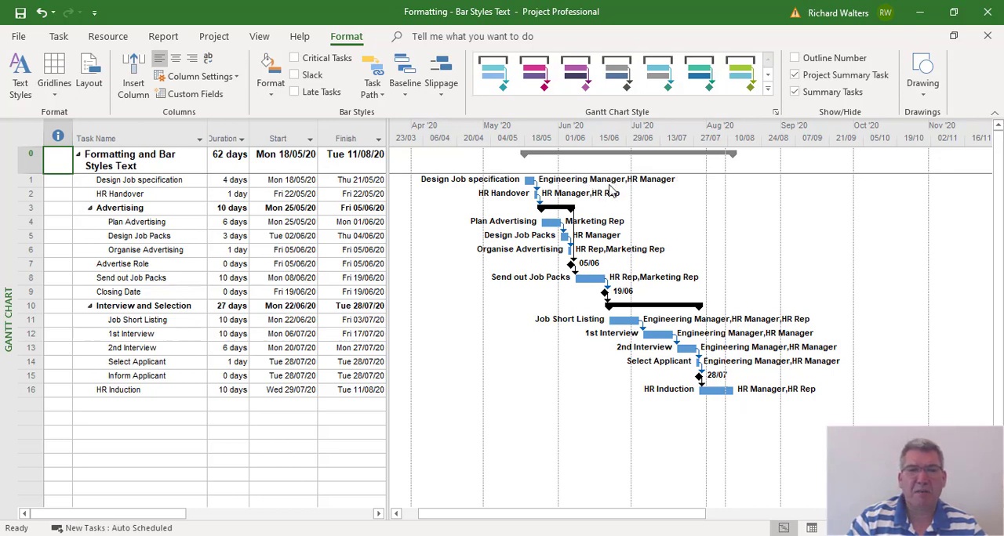
pyautogui.moveTo(756, 404)
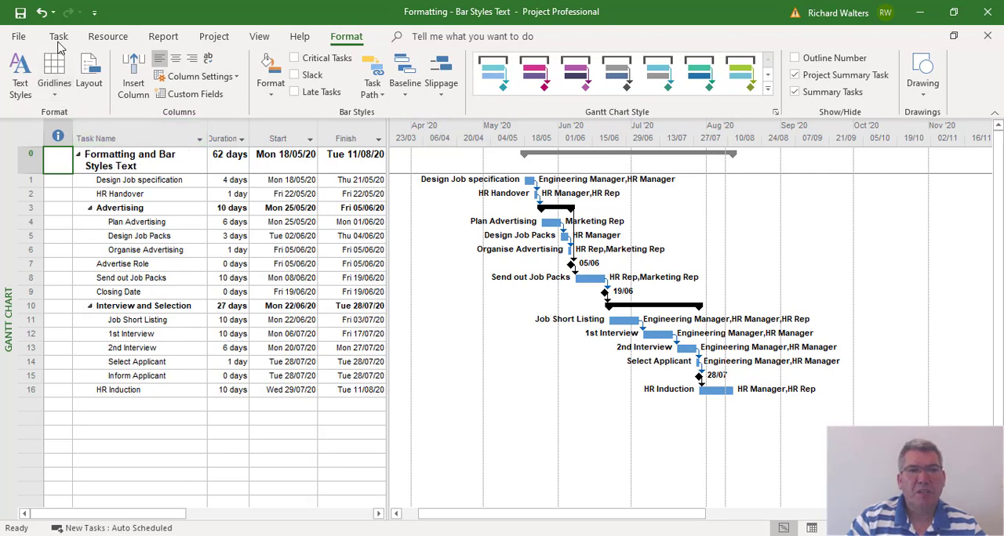
pyautogui.click(58, 37)
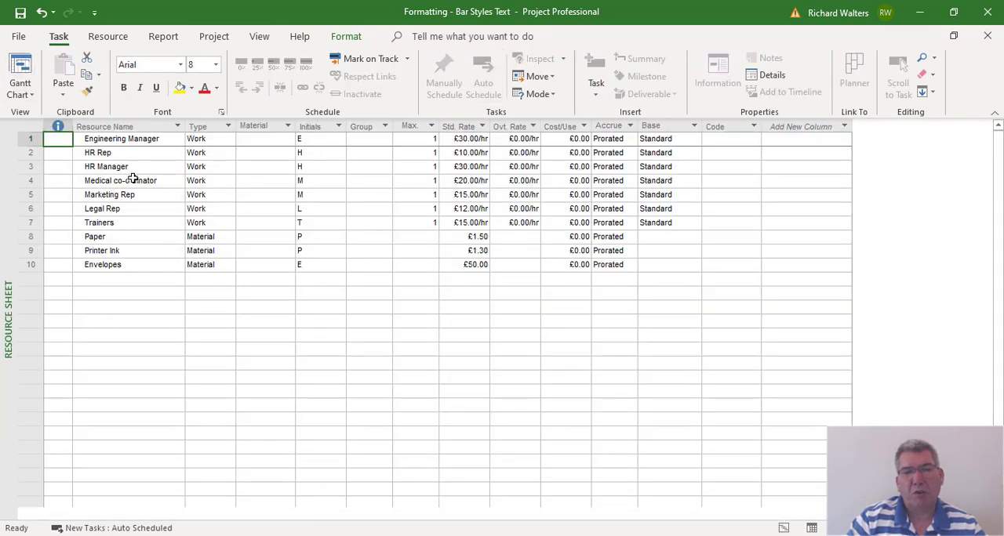
pyautogui.moveTo(148, 153)
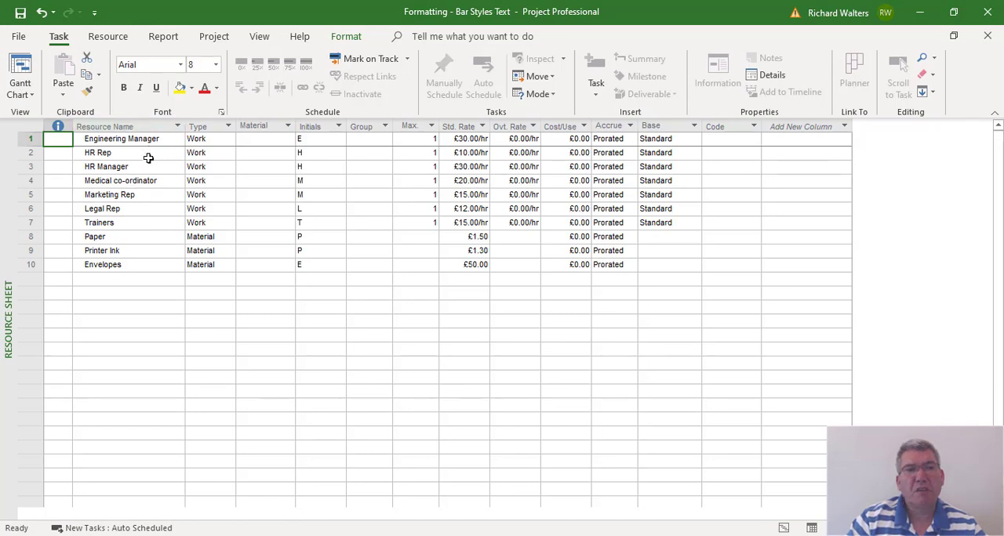
pyautogui.moveTo(145, 139)
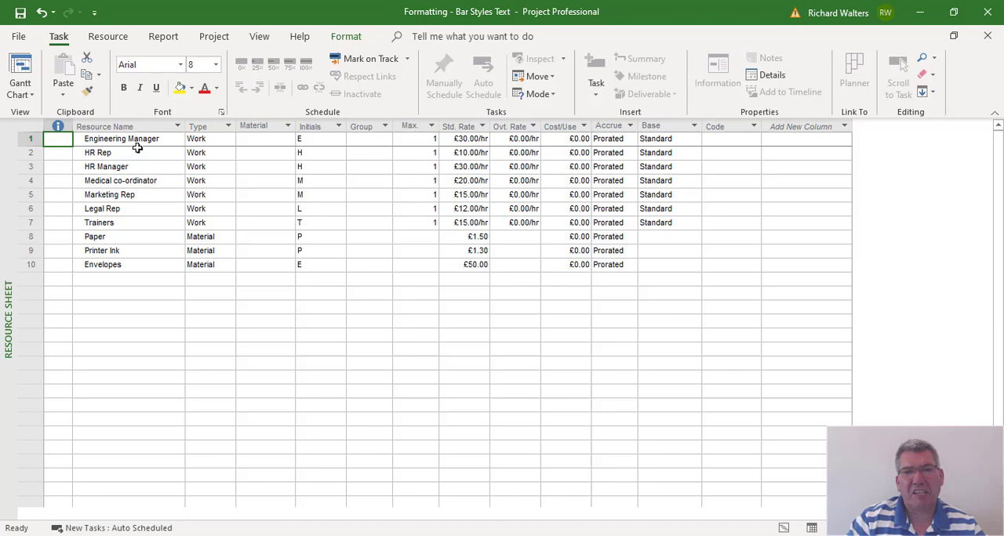
pyautogui.moveTo(175, 226)
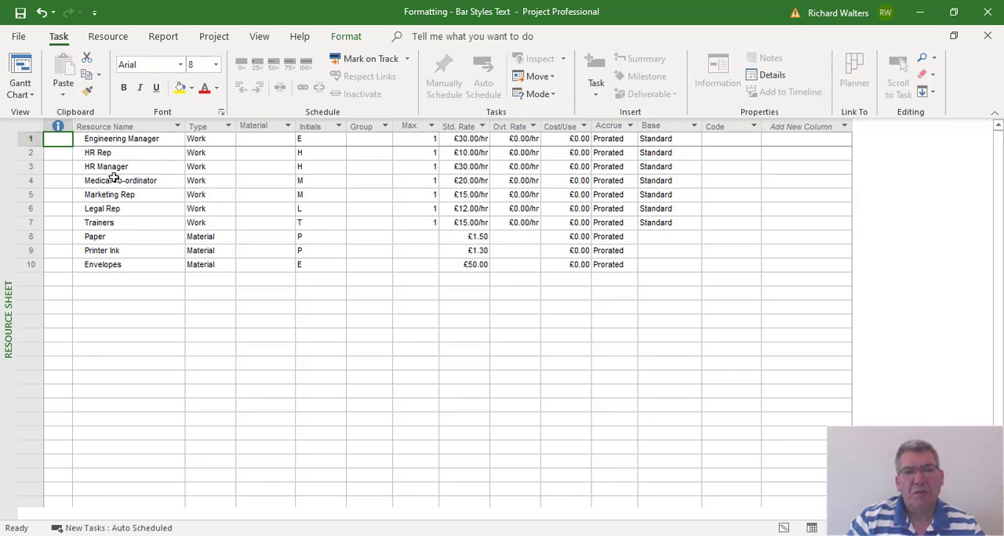
pyautogui.moveTo(106, 139)
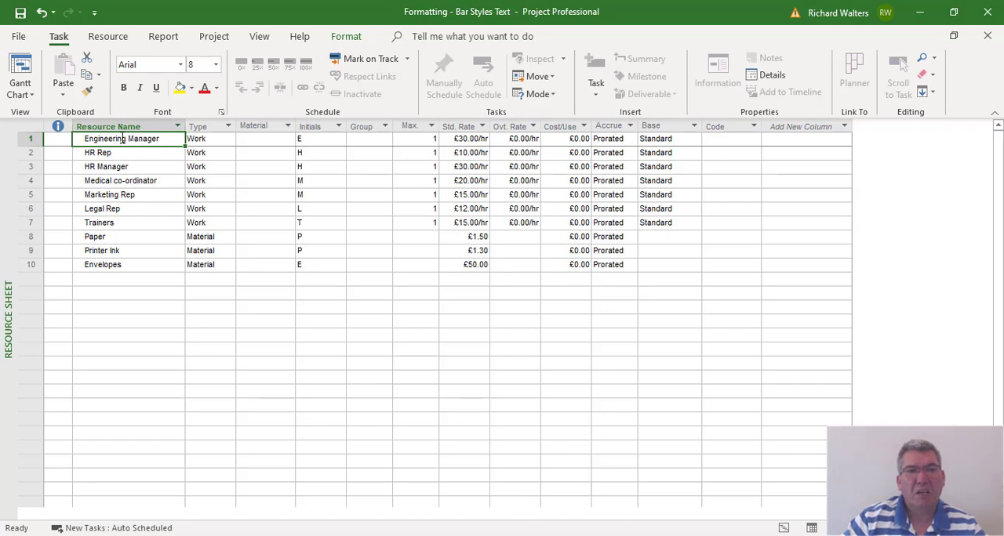
# - Rename the Engineering Manager resource to 'Eng Manager' in the Resource Sheet
pyautogui.doubleClick(111, 138)
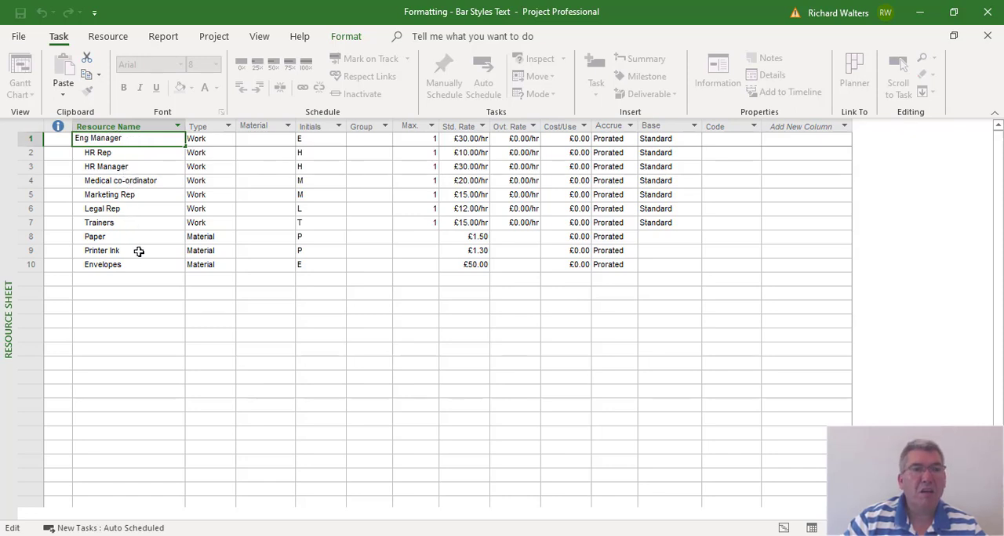
pyautogui.click(129, 278)
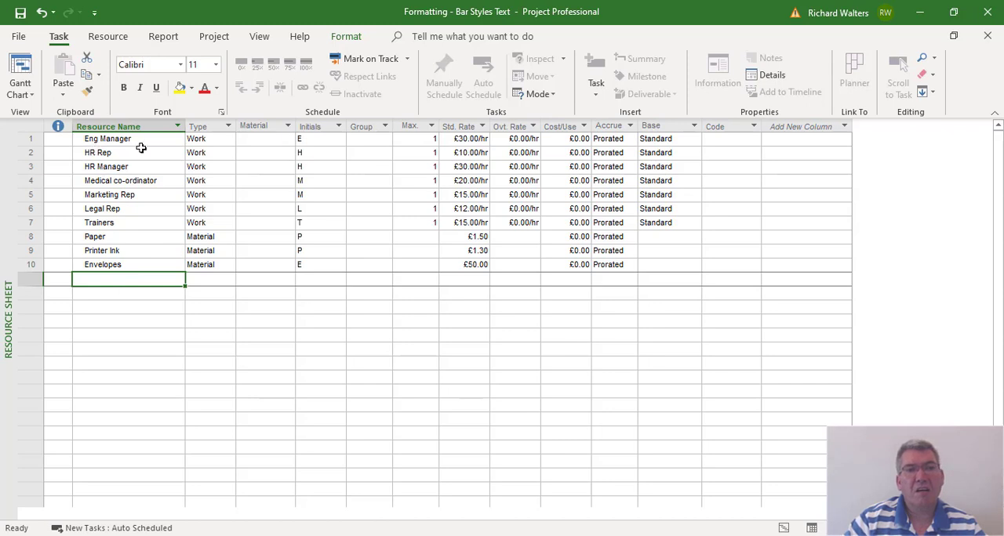
pyautogui.moveTo(110, 180)
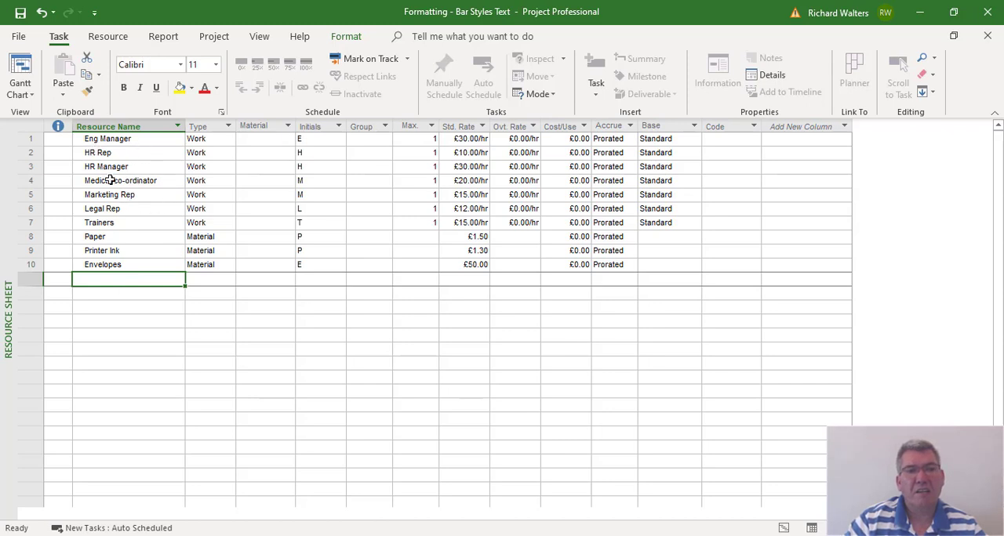
pyautogui.moveTo(102, 139)
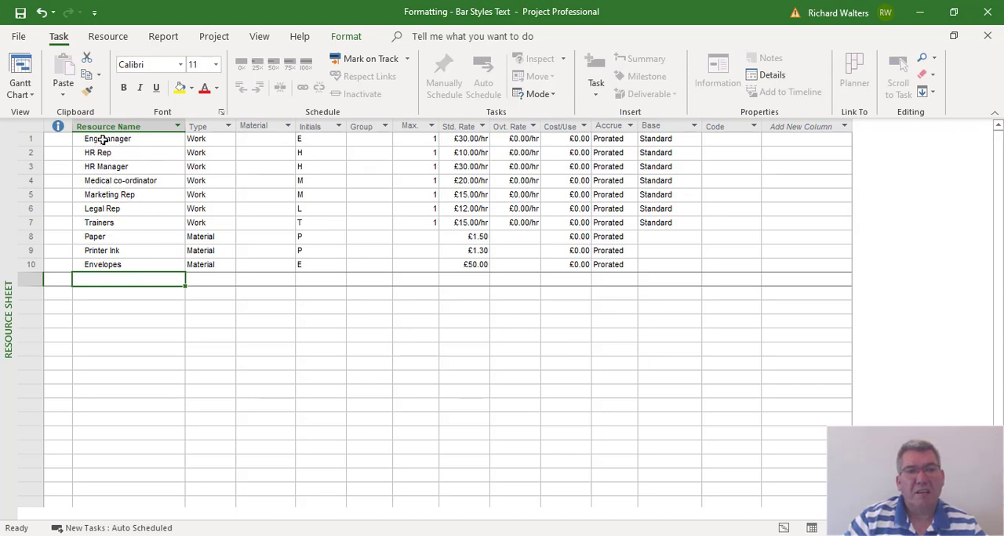
# - Switch to the Gantt Chart view to see the Eng Manager labels, then reopen the views list
pyautogui.click(19, 74)
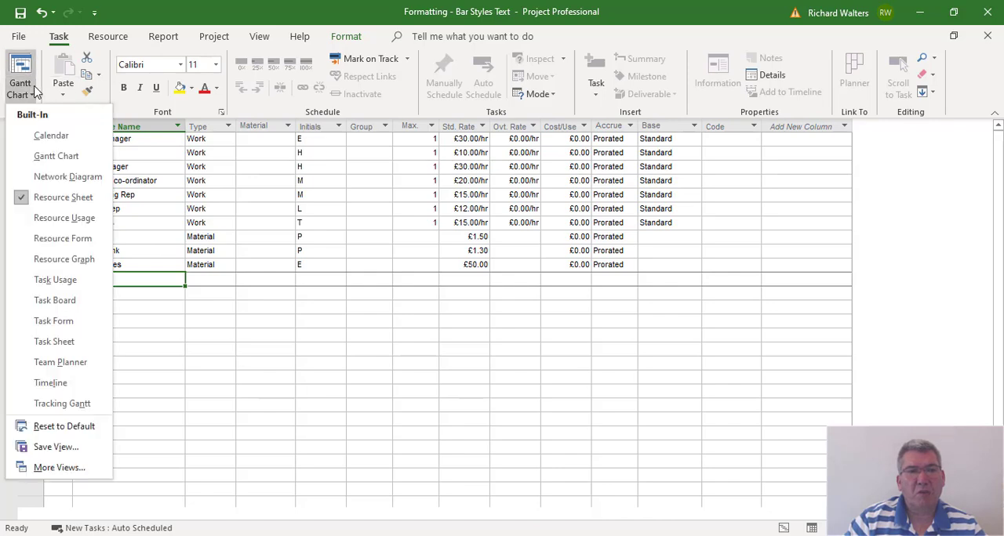
pyautogui.moveTo(56, 156)
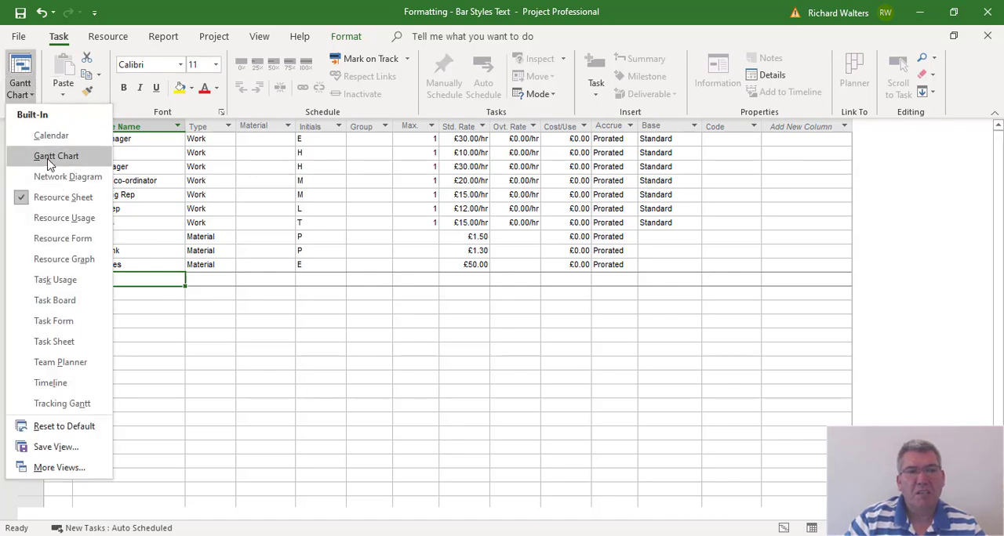
pyautogui.click(56, 156)
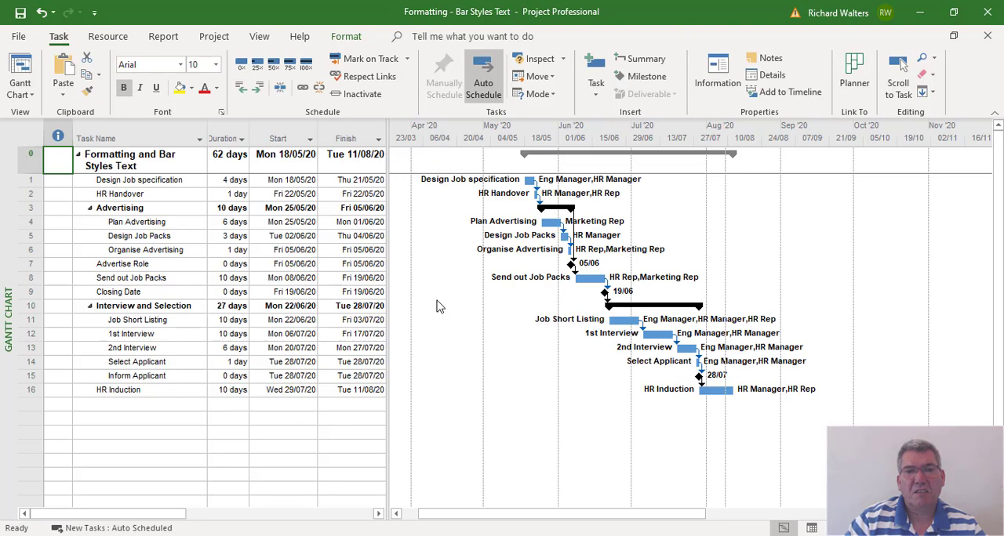
pyautogui.moveTo(591, 228)
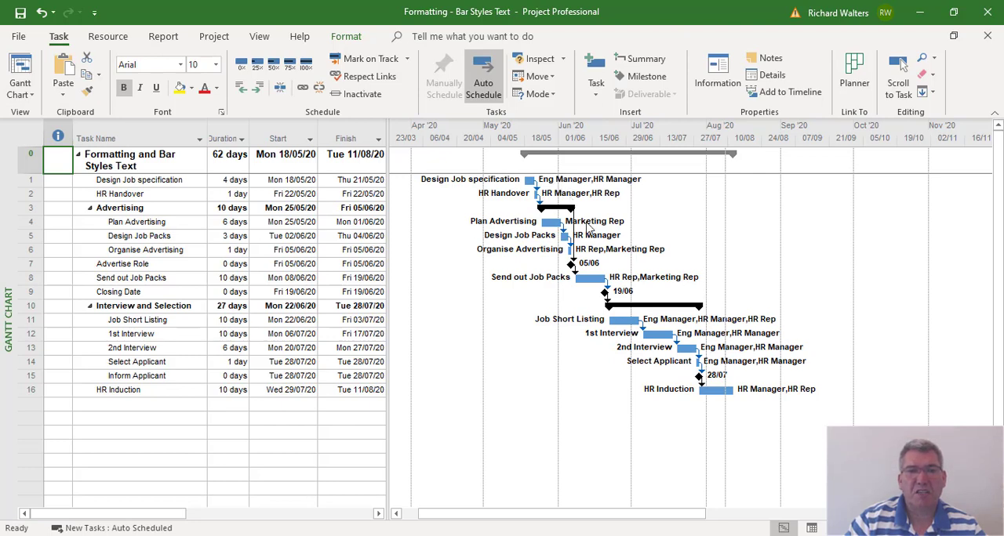
pyautogui.moveTo(748, 332)
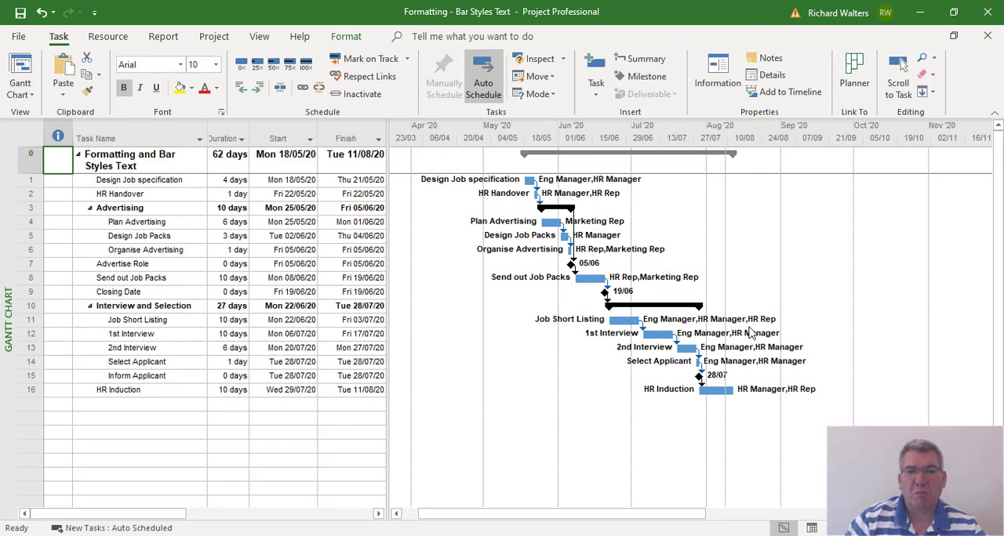
pyautogui.moveTo(674, 329)
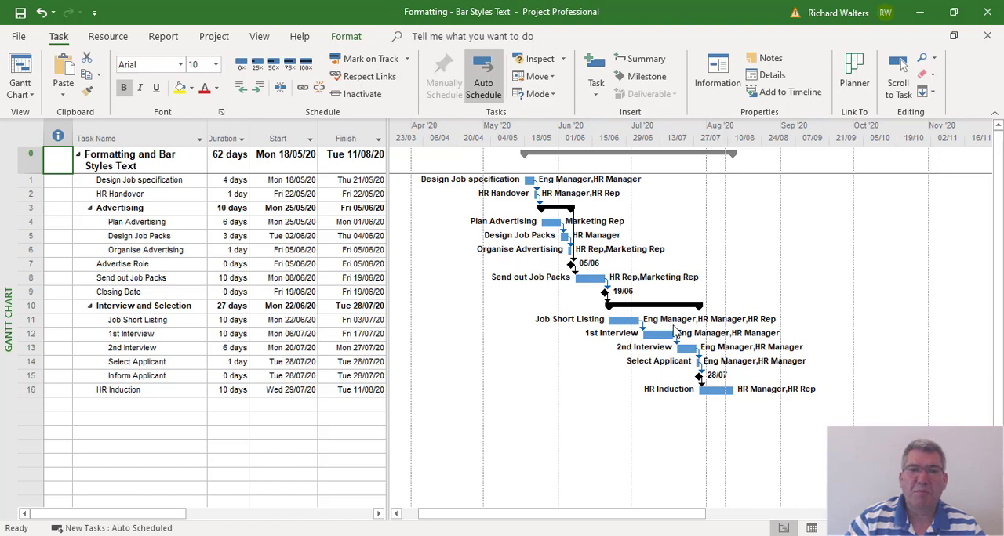
pyautogui.moveTo(752, 329)
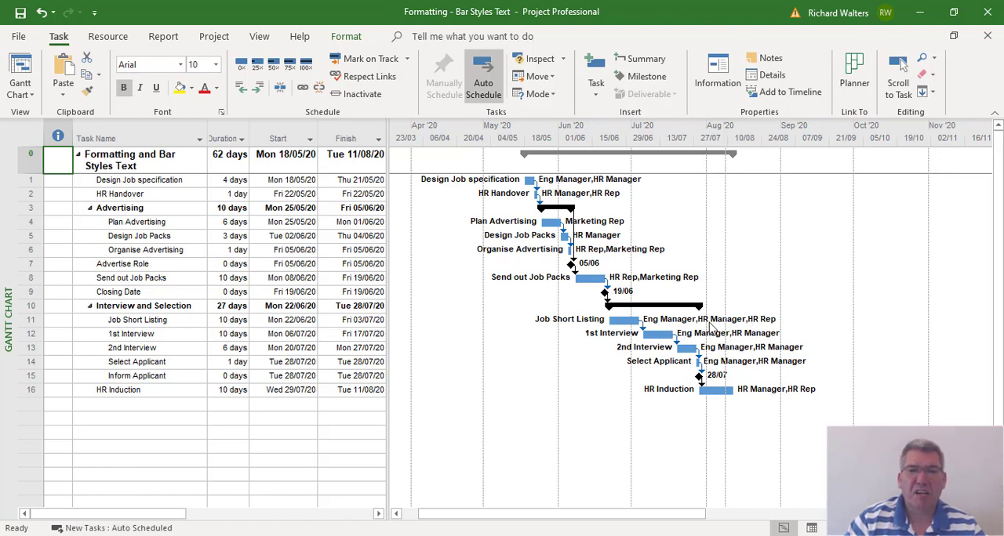
pyautogui.moveTo(367, 234)
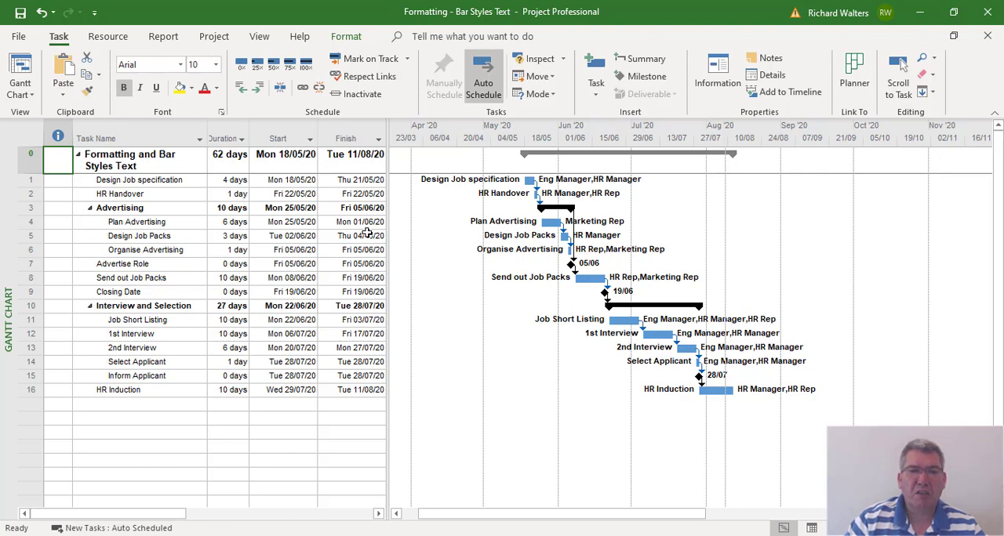
pyautogui.click(20, 75)
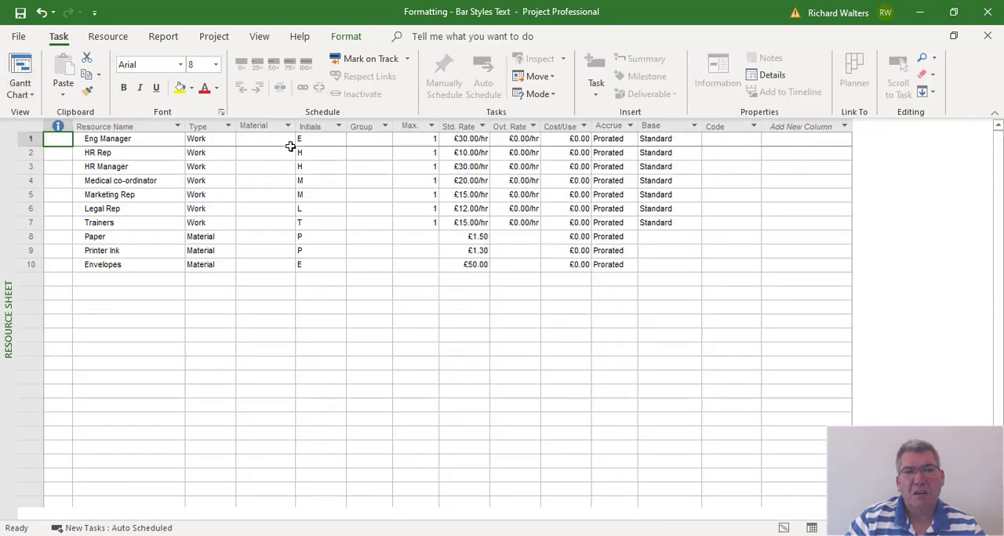
# - Change Eng Manager's initials from 'E' to 'Eng M' and select the HR Manager row
pyautogui.click(318, 138)
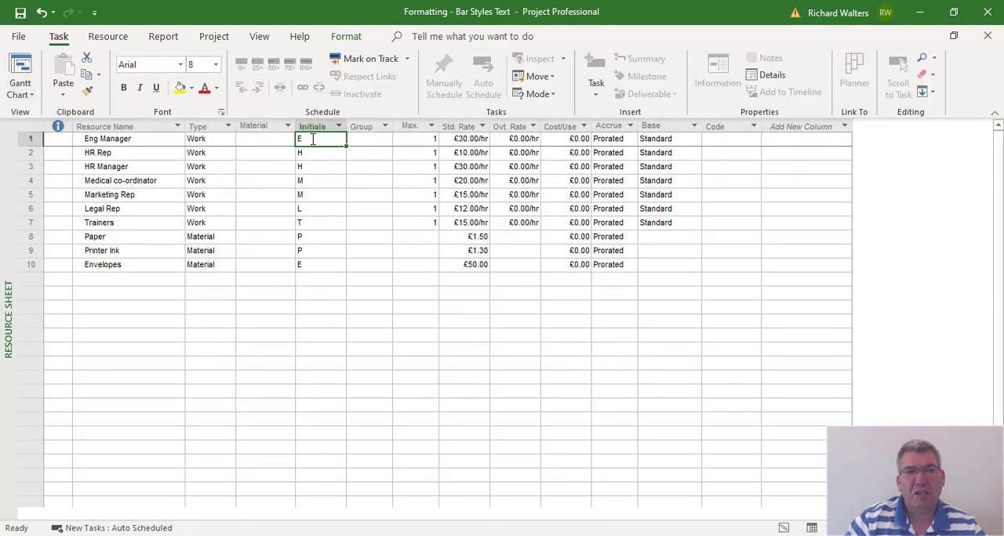
pyautogui.doubleClick(314, 139)
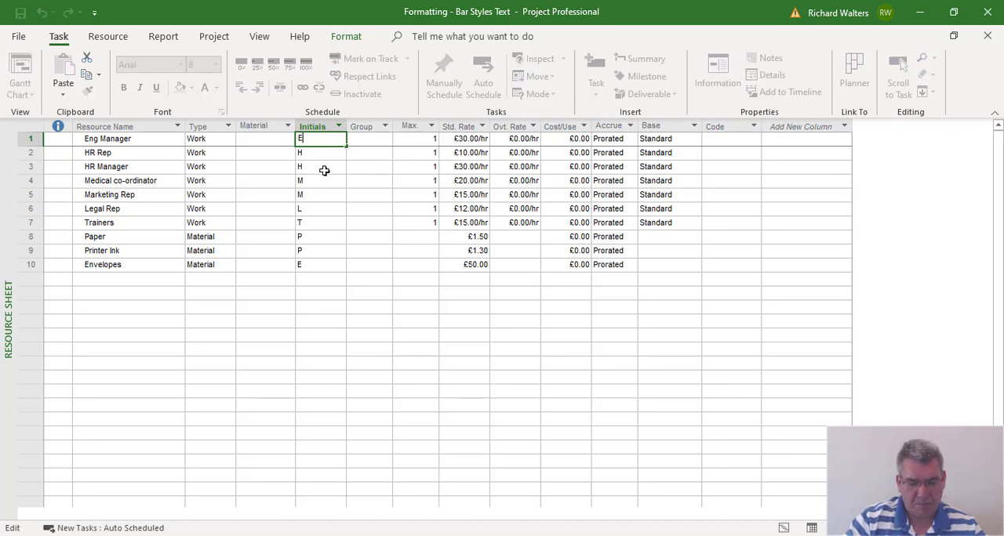
pyautogui.write('n')
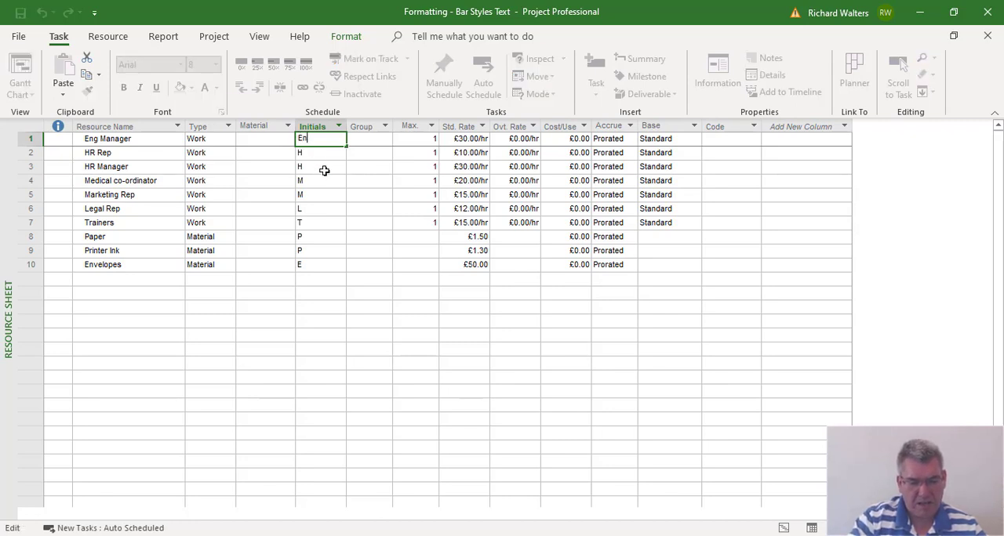
pyautogui.write('g')
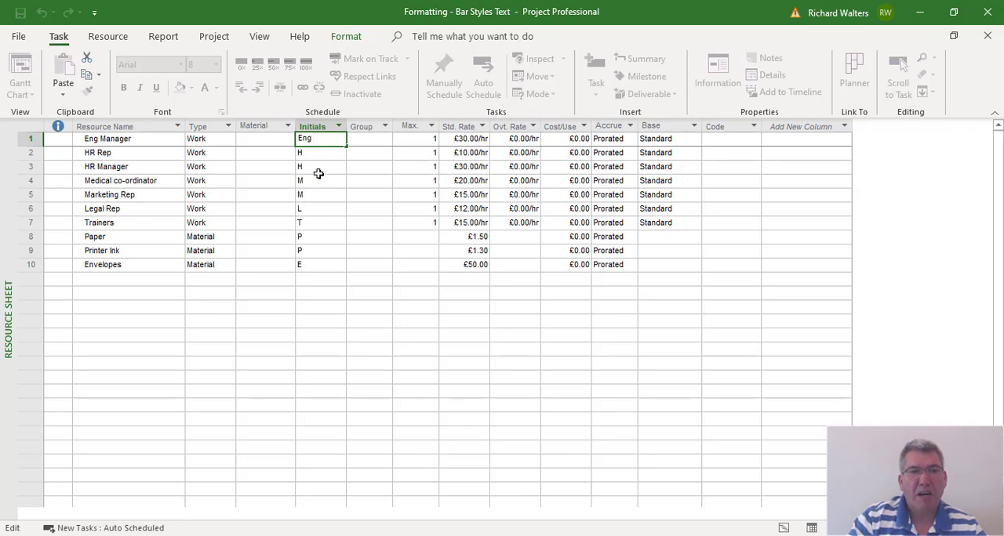
pyautogui.write('M')
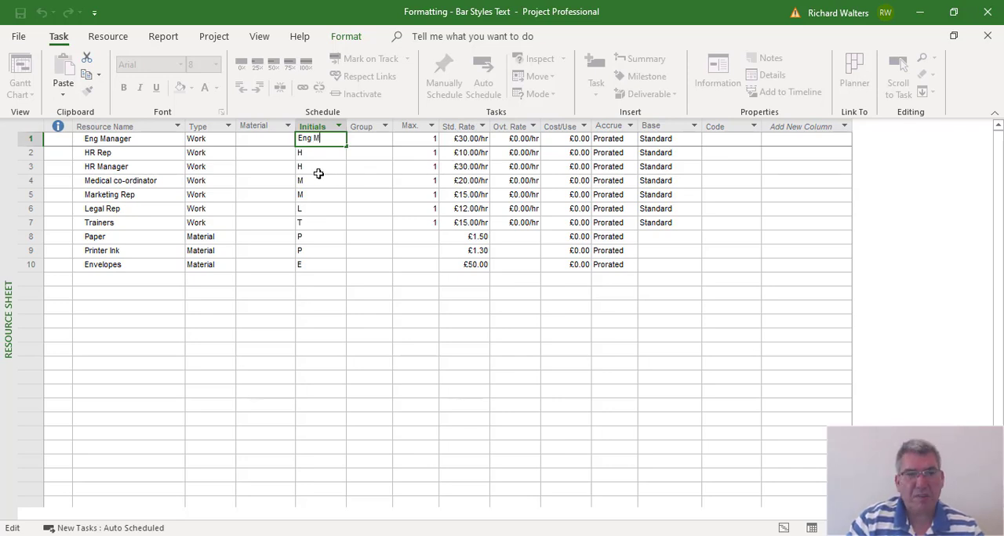
pyautogui.click(320, 166)
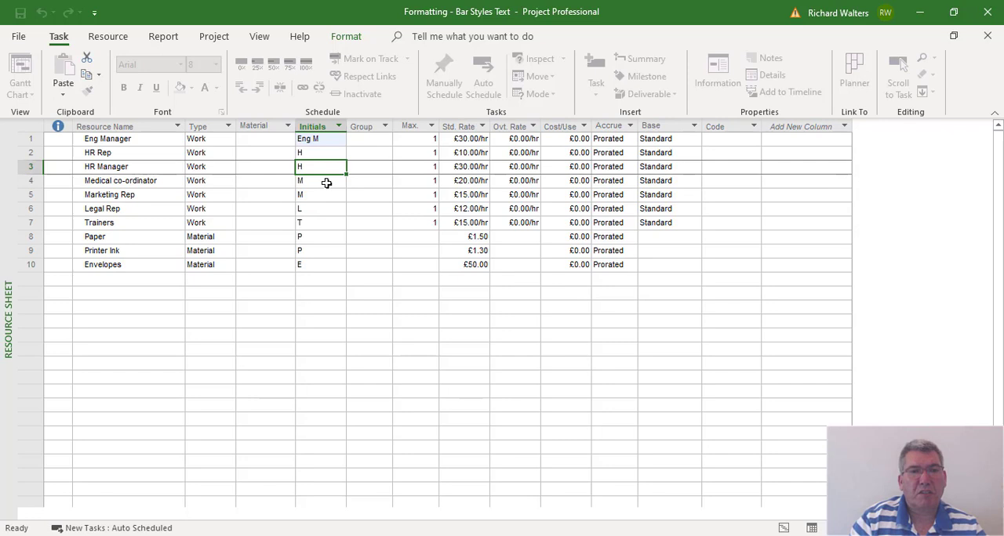
pyautogui.click(104, 126)
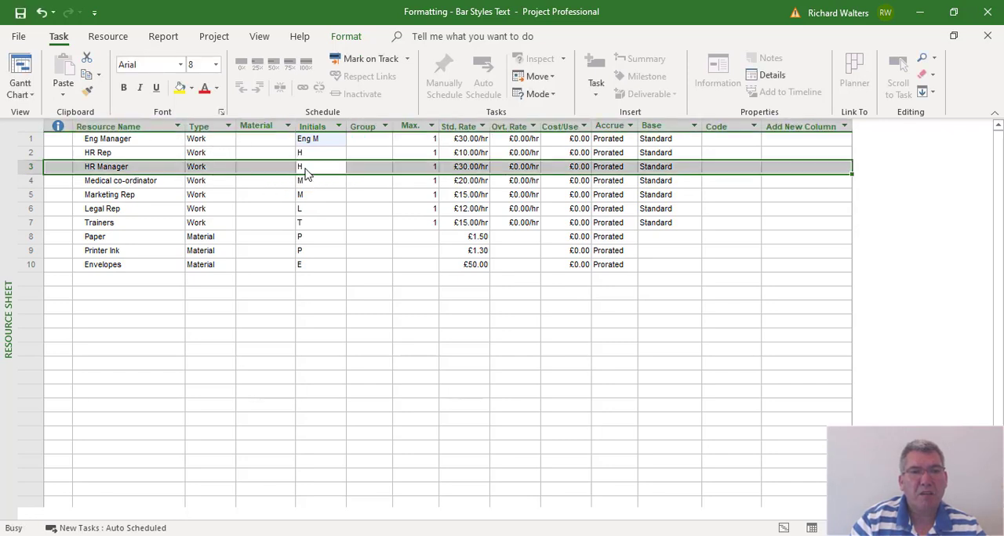
# - In HR Manager's Resource Information, set Initials to 'HR Mang' and confirm
pyautogui.doubleClick(106, 167)
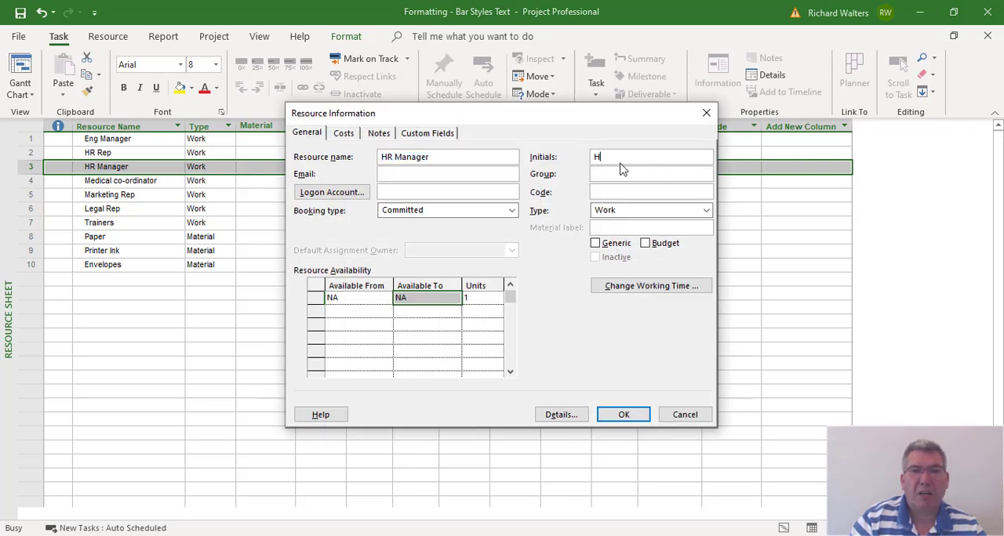
pyautogui.moveTo(655, 419)
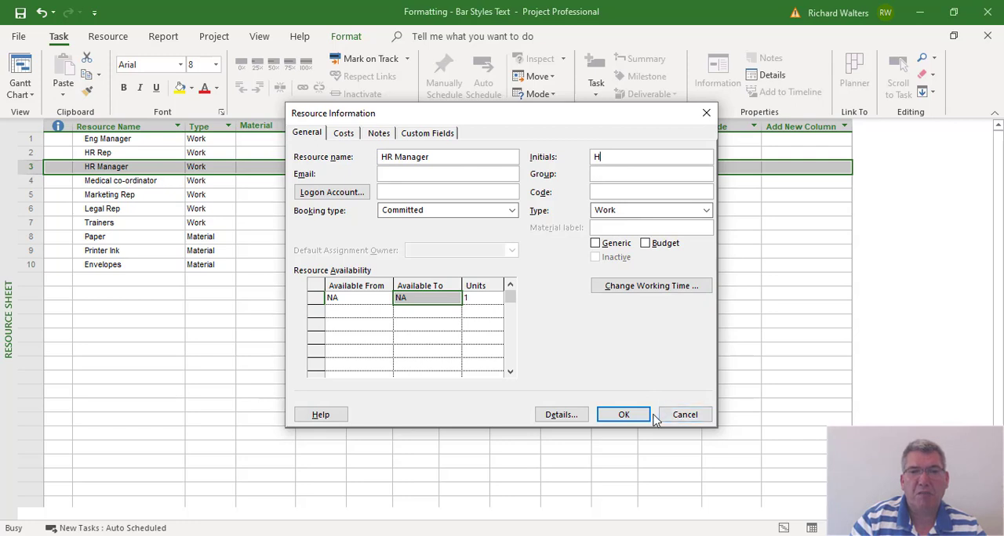
pyautogui.moveTo(597, 193)
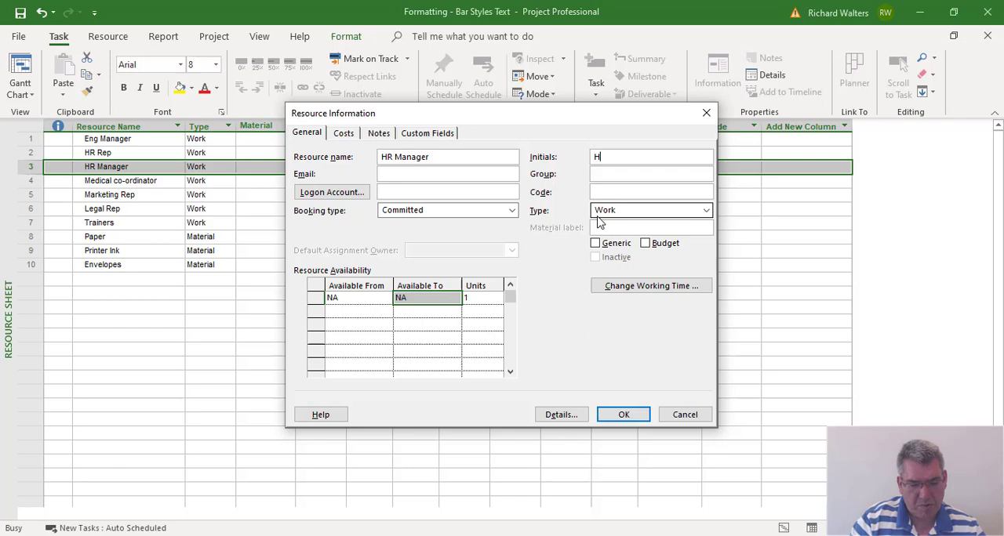
pyautogui.write('R')
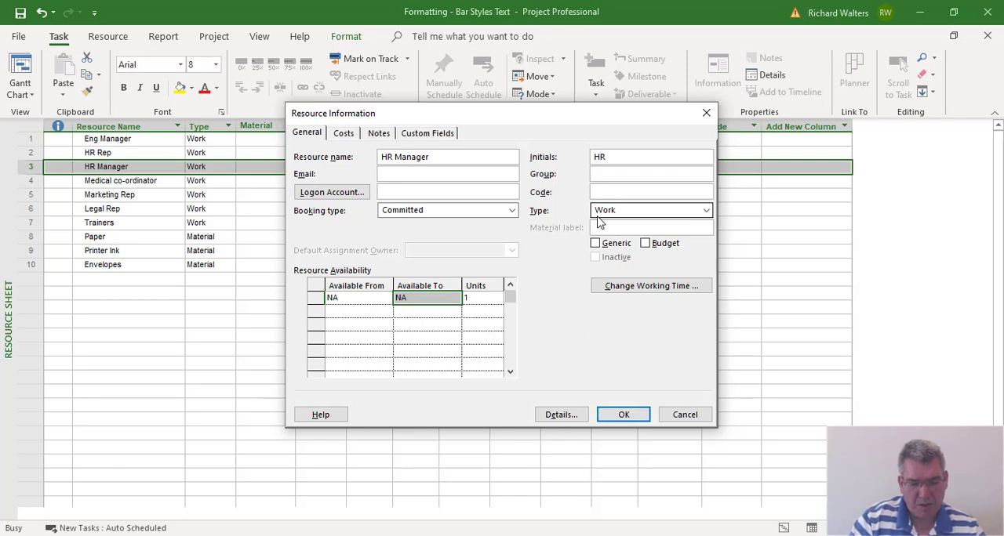
pyautogui.write('MAng')
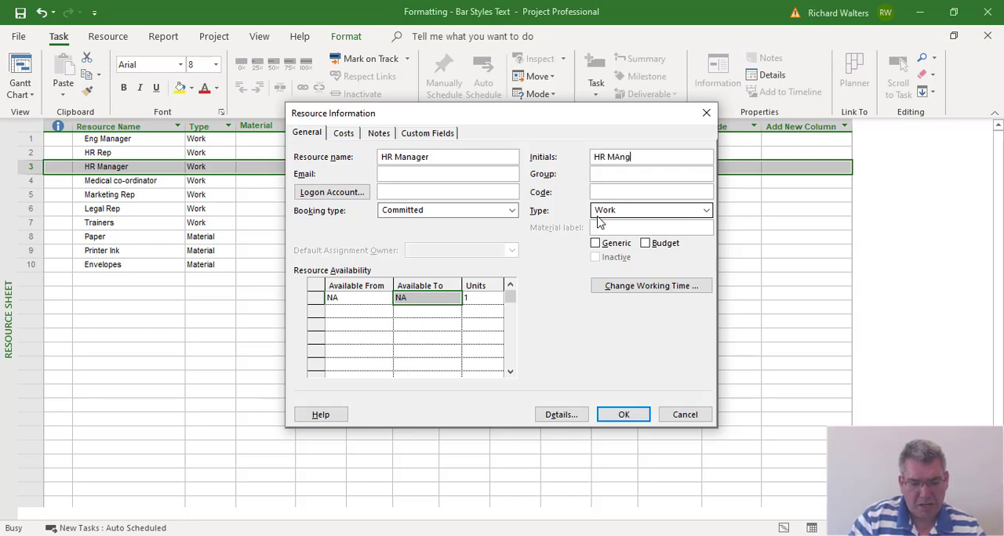
pyautogui.press('BackSpace')
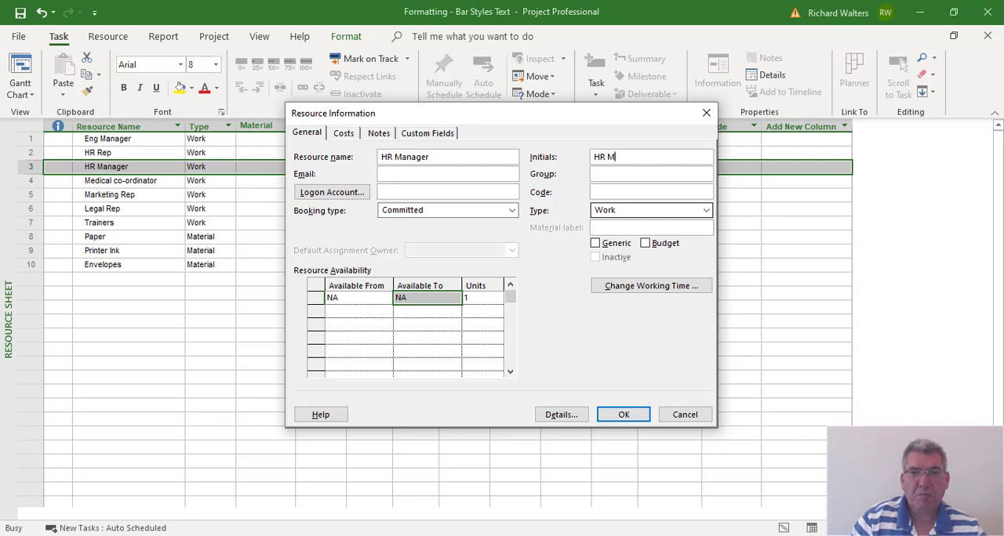
pyautogui.write('and')
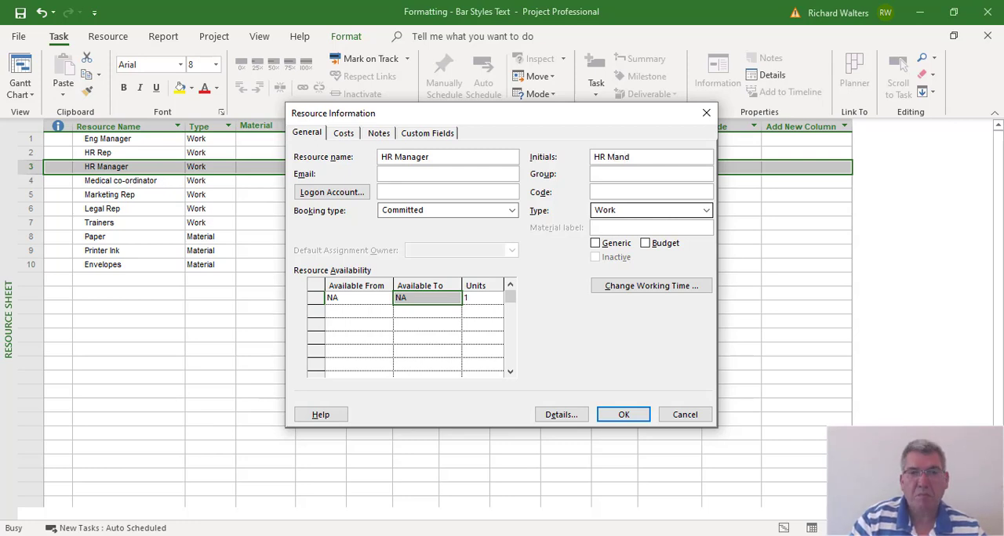
pyautogui.write('g')
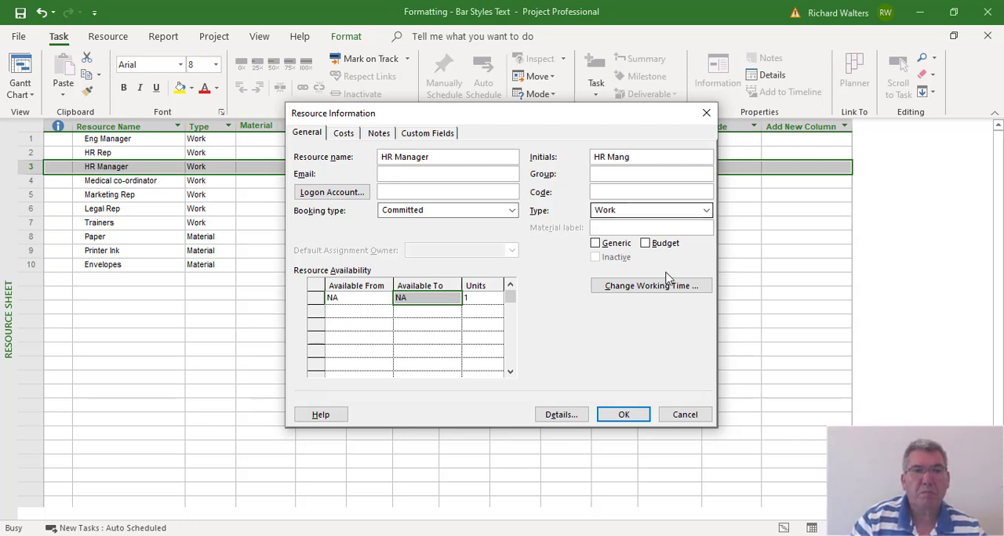
pyautogui.click(623, 414)
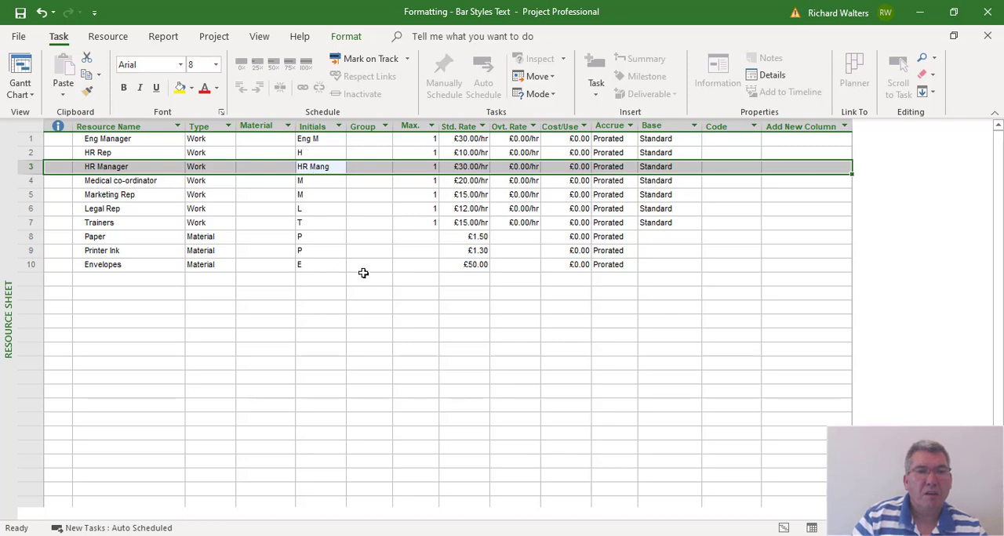
pyautogui.moveTo(277, 147)
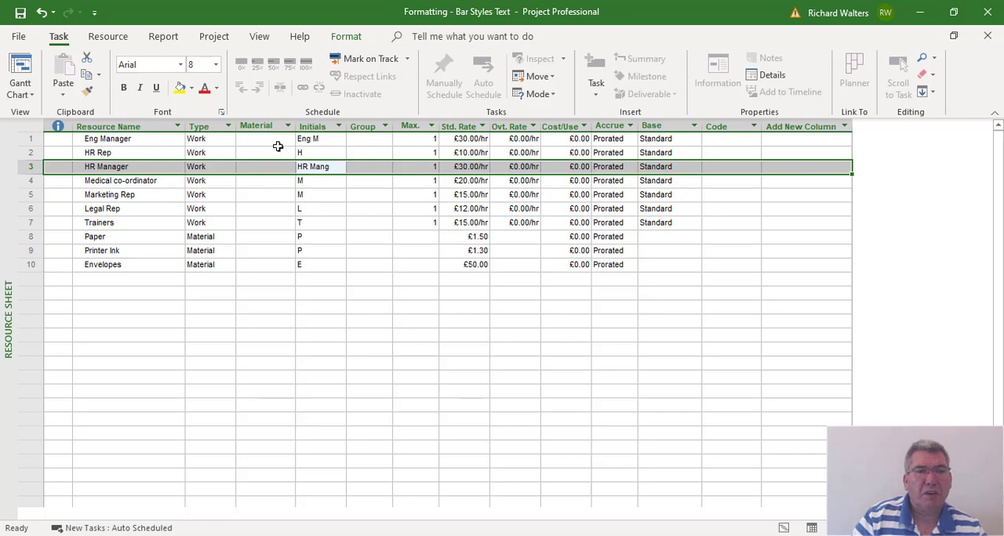
pyautogui.moveTo(306, 152)
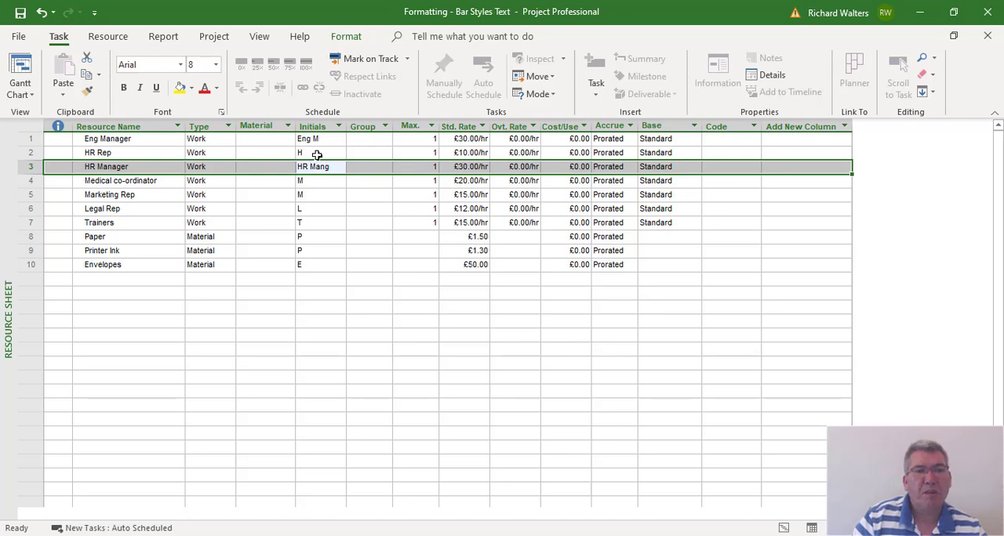
# - Edit HR Rep's Initials cell to read 'HR Rp'
pyautogui.click(318, 152)
pyautogui.write('R Mang')
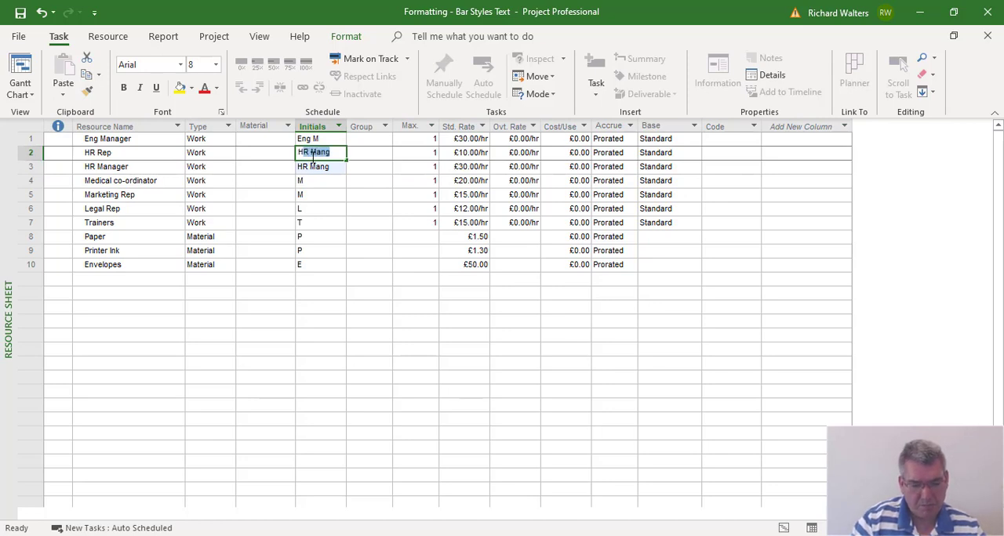
pyautogui.doubleClick(318, 152)
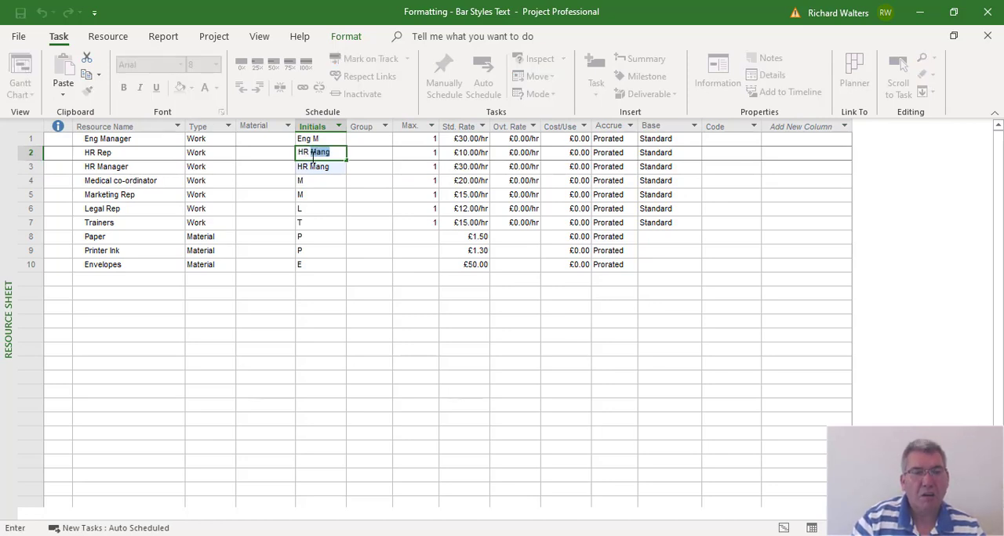
pyautogui.write('HR Rep')
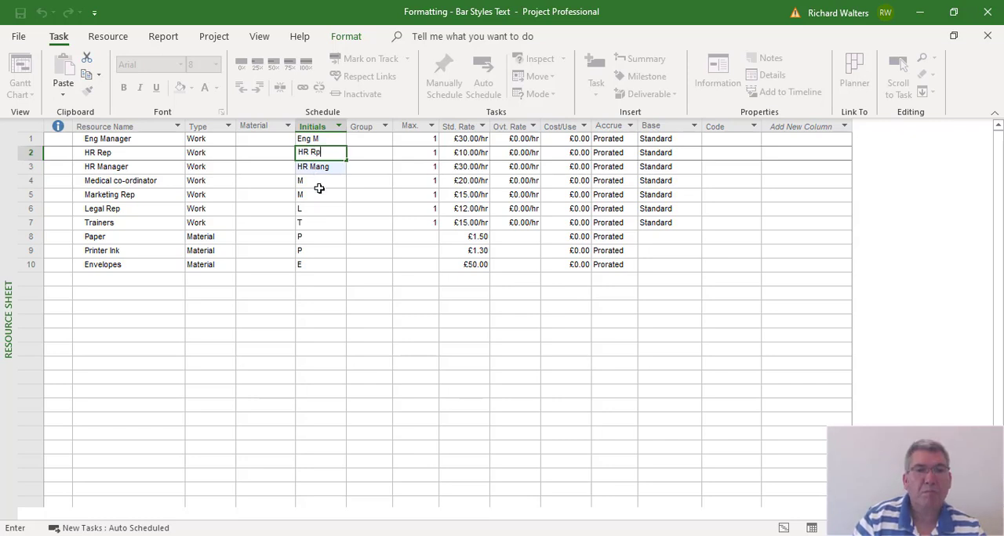
pyautogui.click(320, 181)
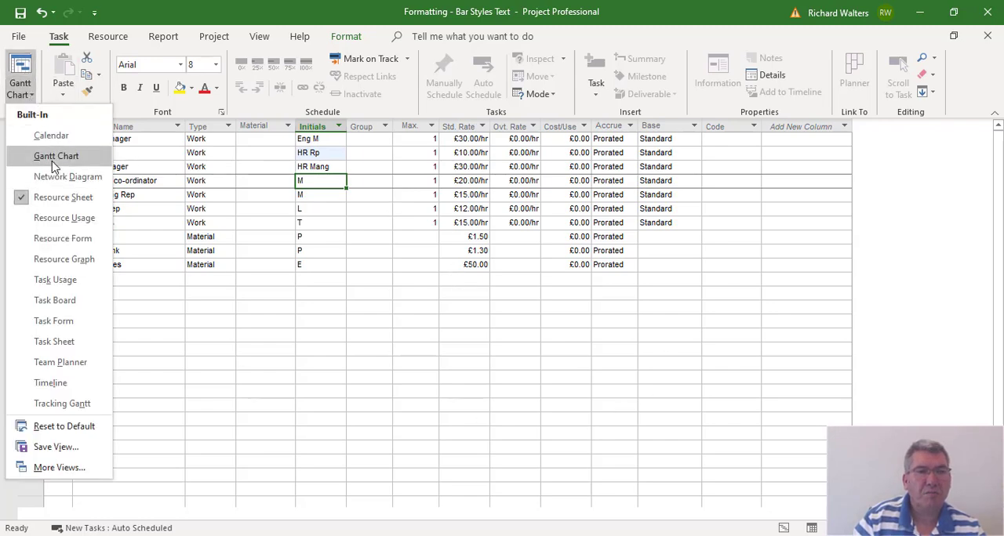
# - Return to the Gantt Chart view and bring up the Format bar commands
pyautogui.click(55, 155)
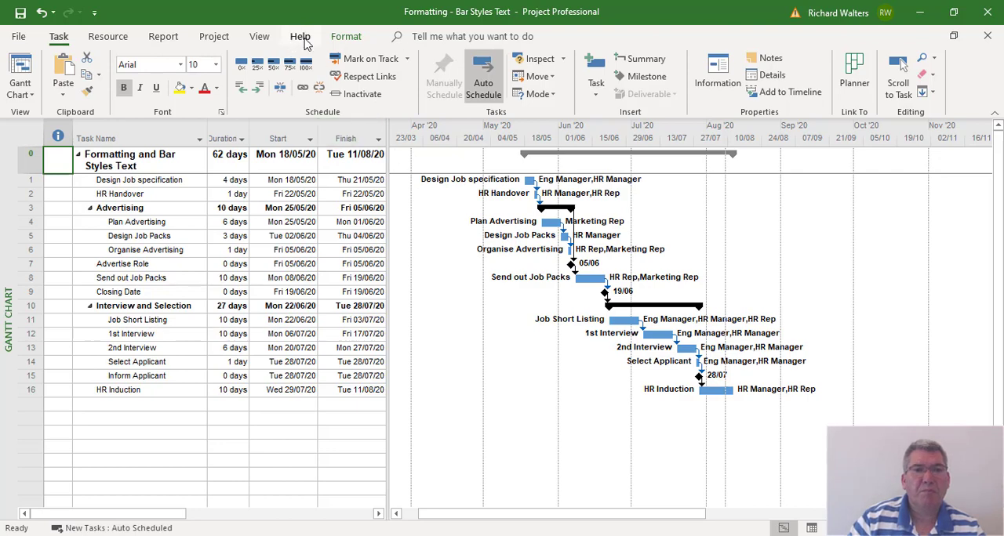
pyautogui.click(346, 36)
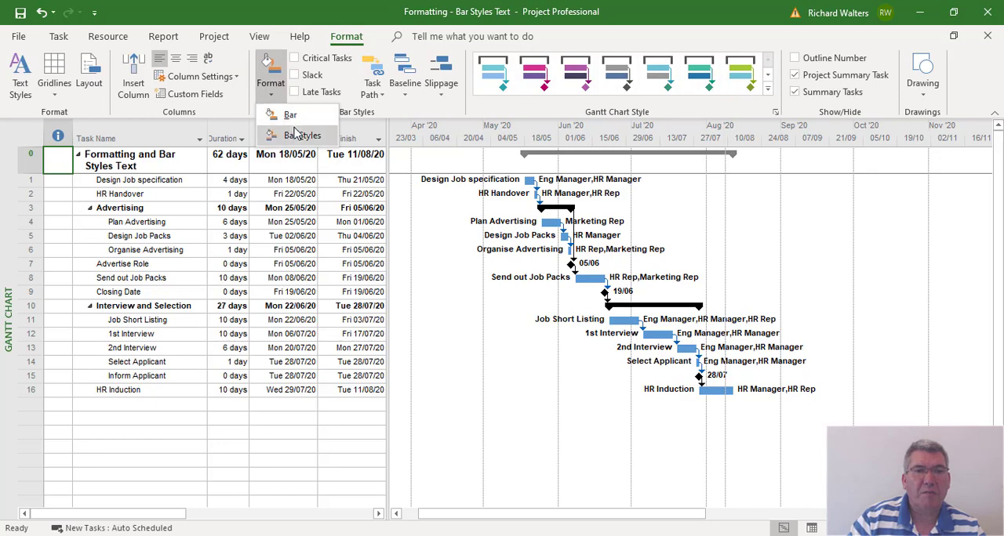
# - In Bar Styles, set the Right bar text to Resource Initials and apply
pyautogui.click(303, 135)
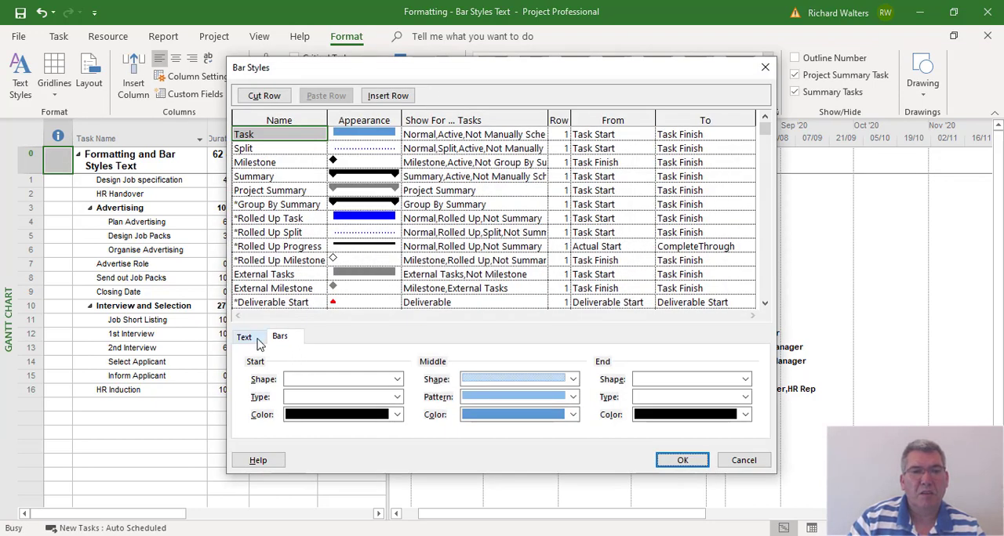
pyautogui.click(244, 336)
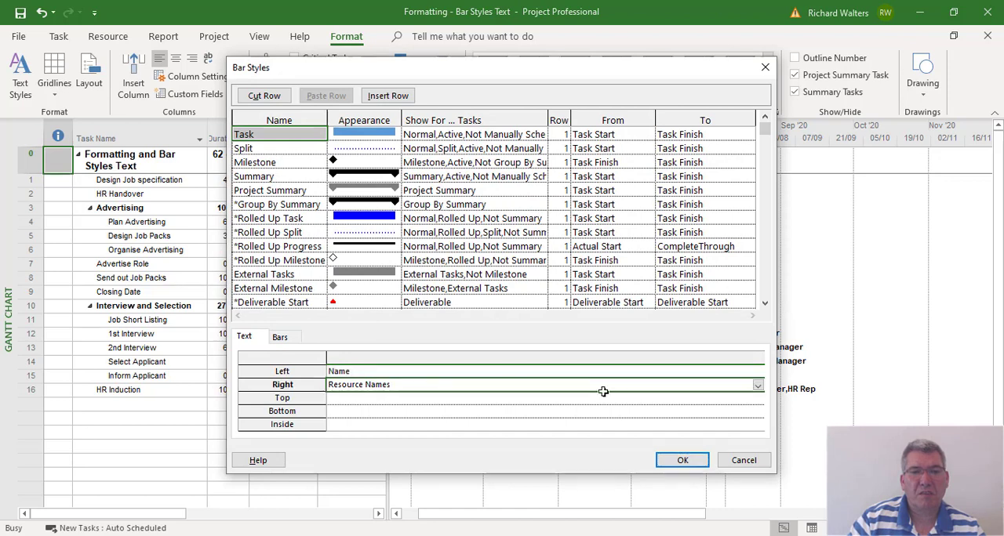
pyautogui.click(755, 384)
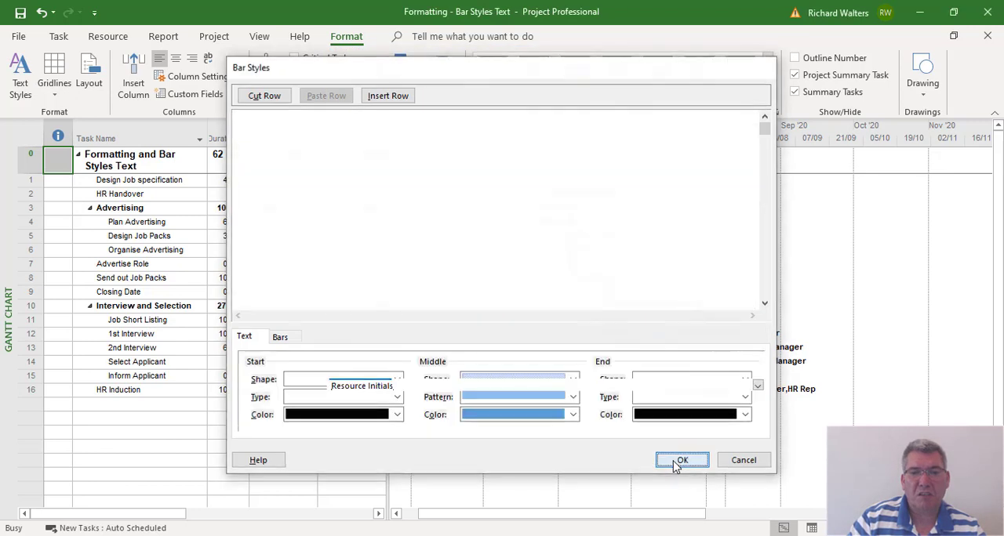
pyautogui.click(681, 460)
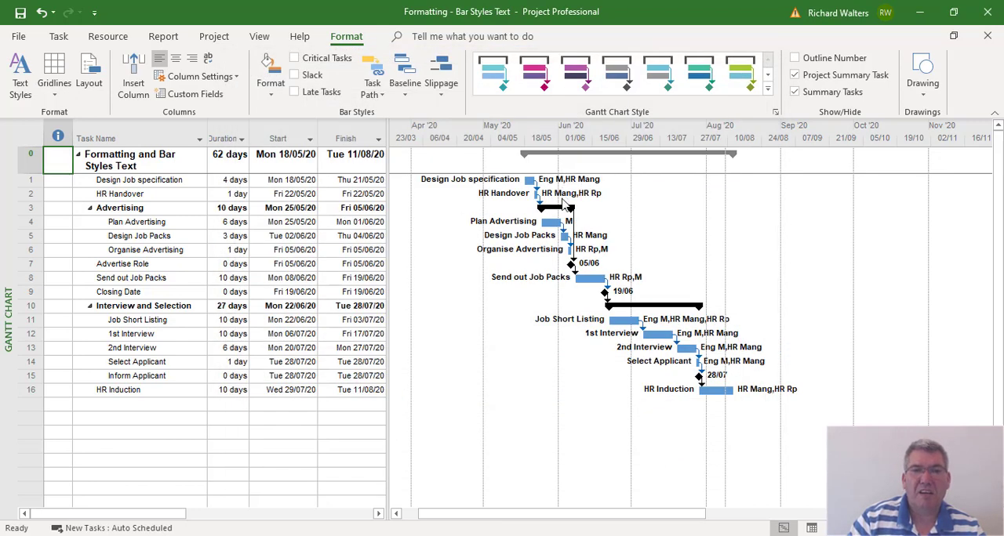
pyautogui.moveTo(610, 246)
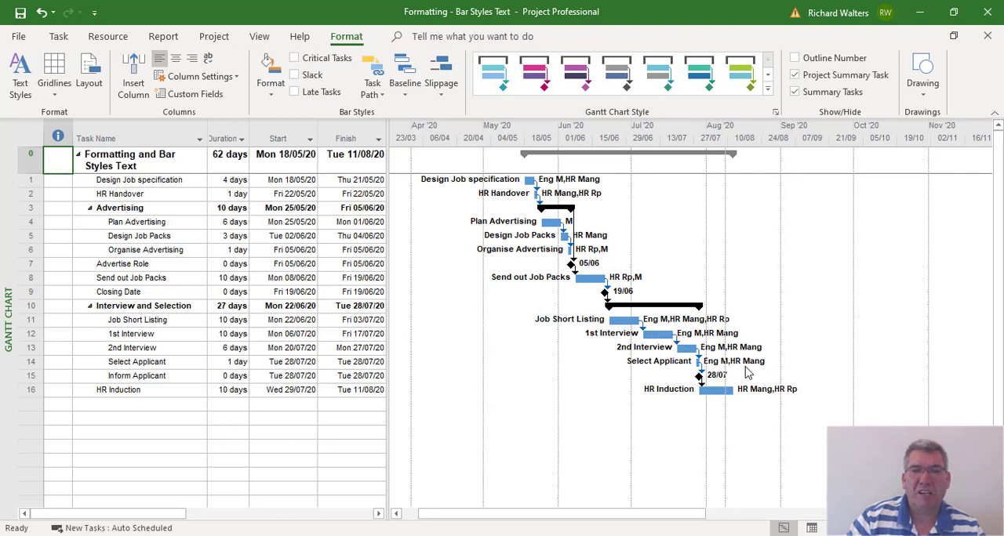
pyautogui.moveTo(751, 356)
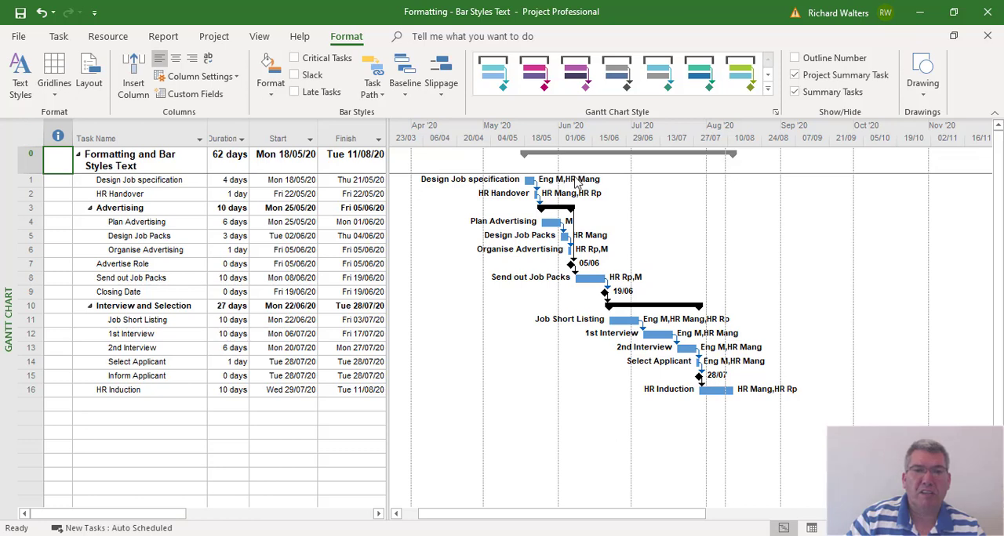
pyautogui.moveTo(745, 373)
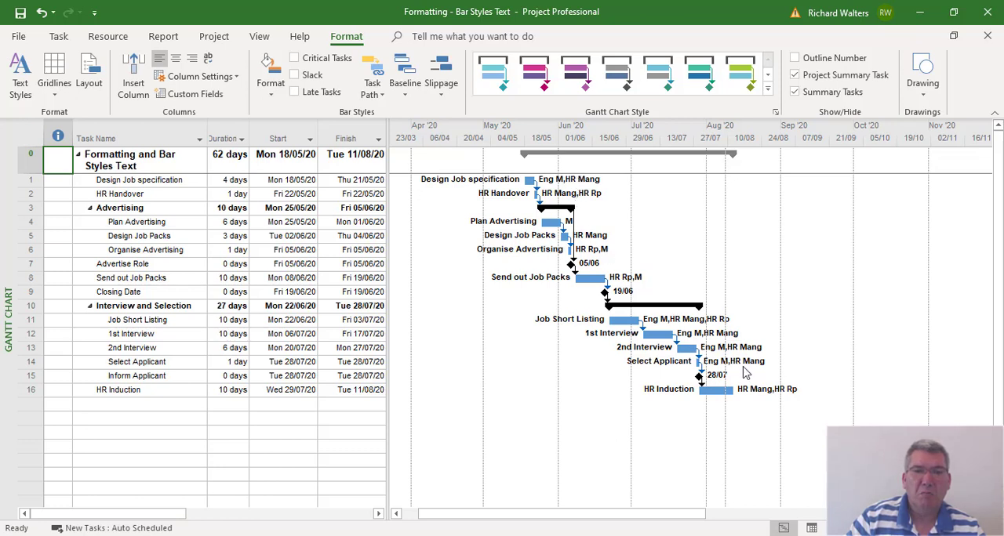
pyautogui.moveTo(582, 188)
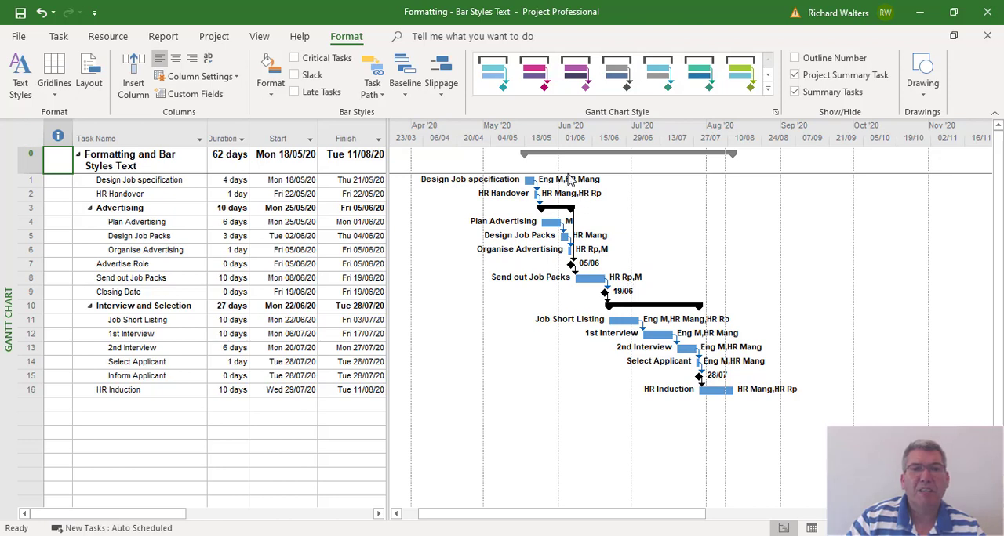
pyautogui.moveTo(572, 185)
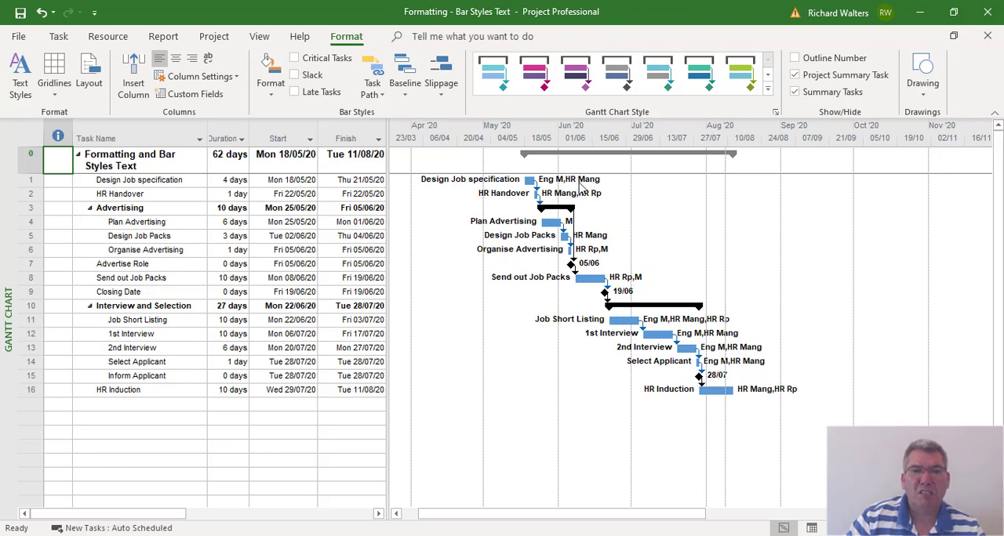
pyautogui.moveTo(546, 189)
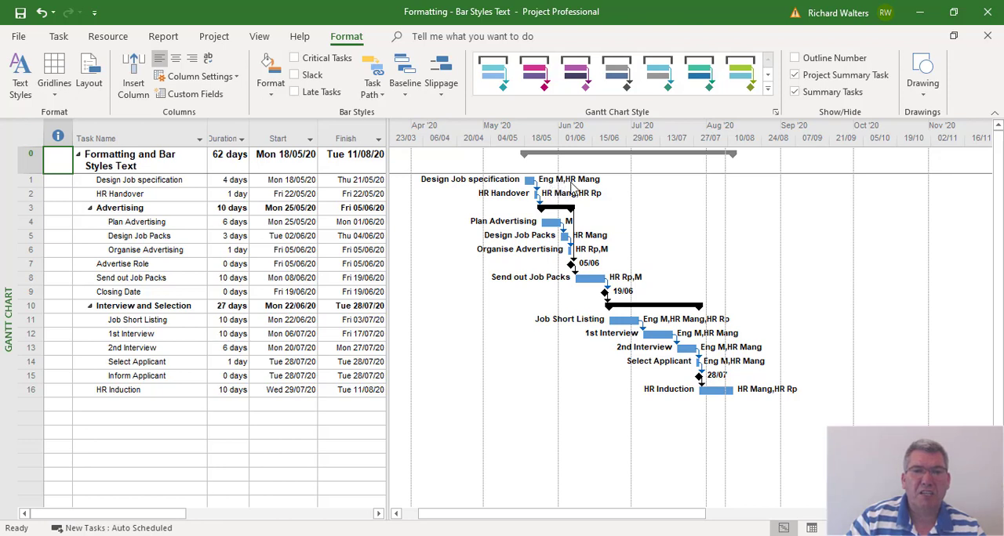
pyautogui.moveTo(592, 207)
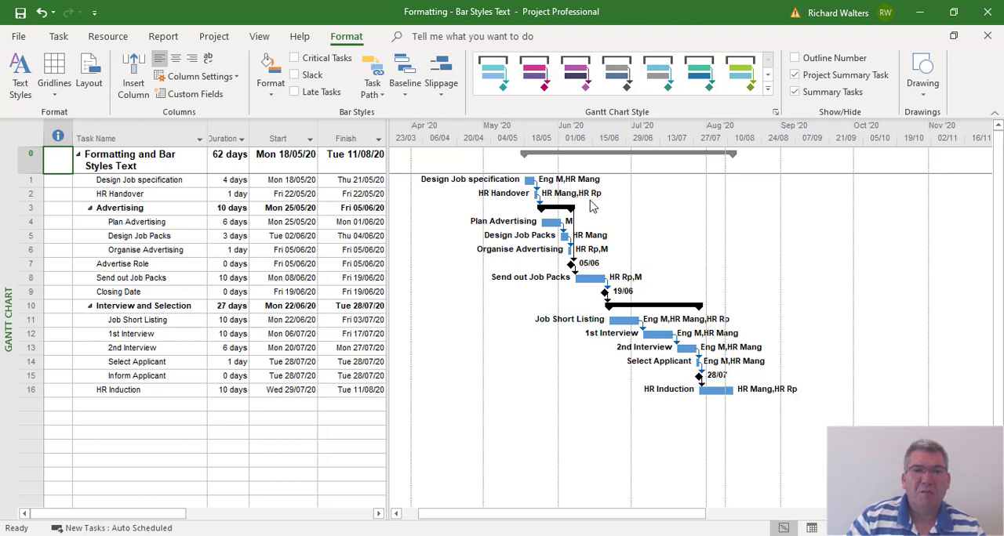
pyautogui.moveTo(570, 233)
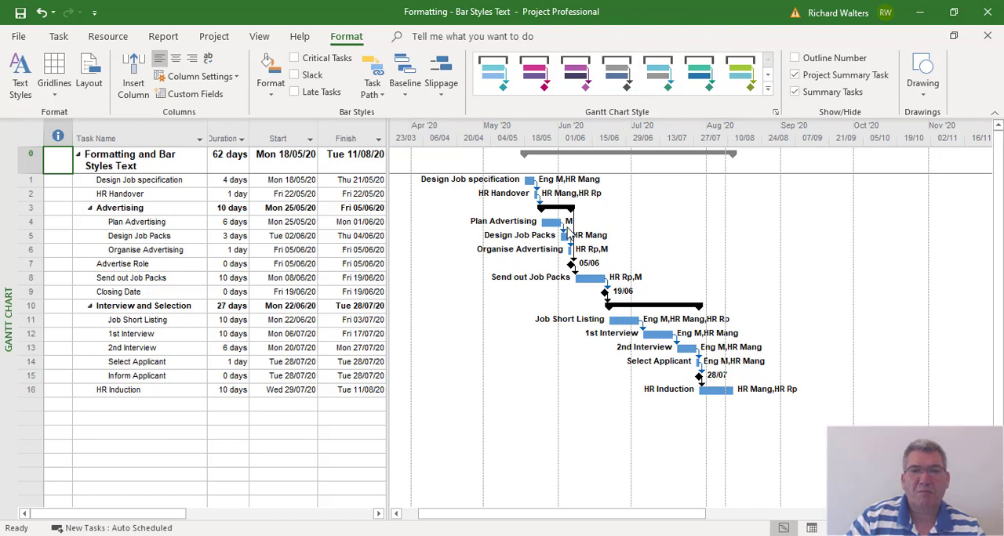
pyautogui.moveTo(570, 233)
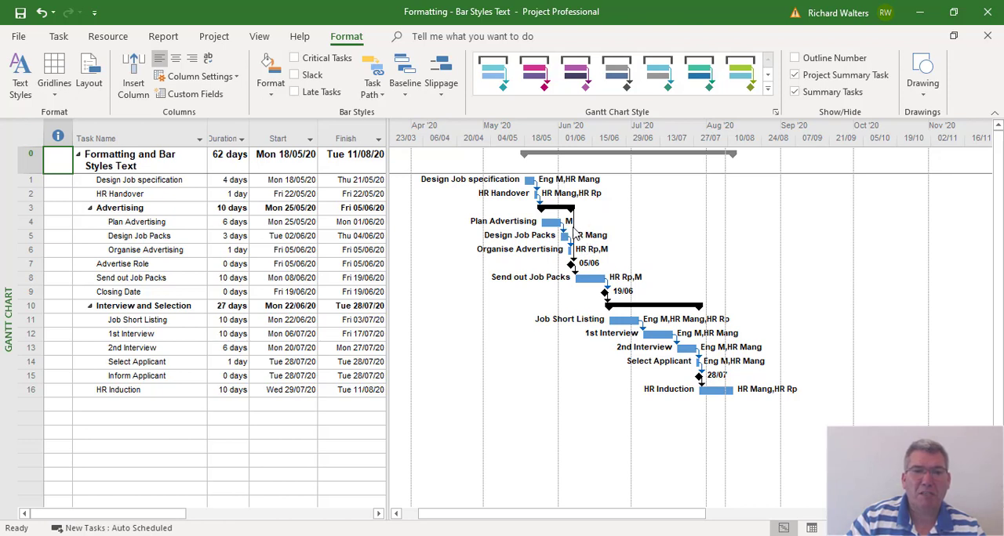
pyautogui.moveTo(646, 291)
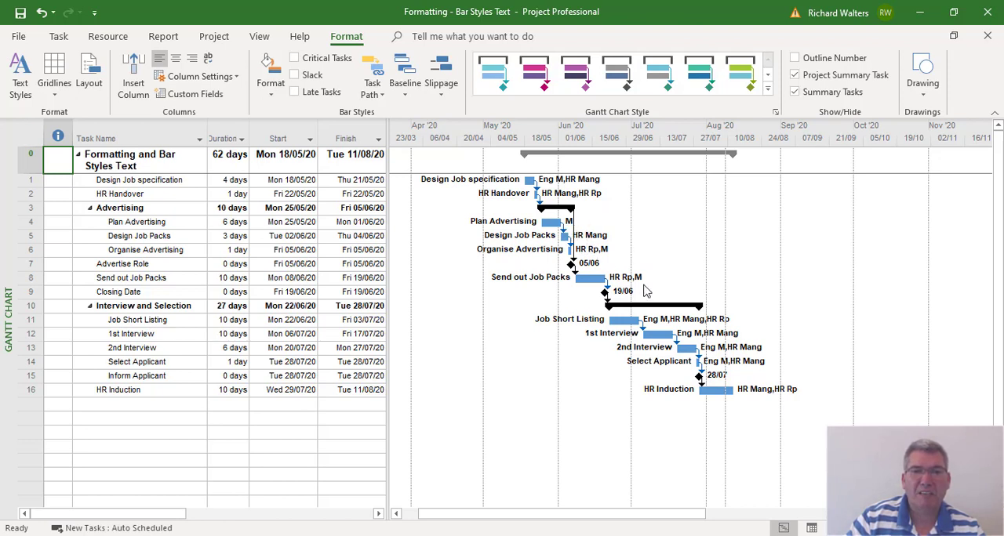
pyautogui.moveTo(660, 282)
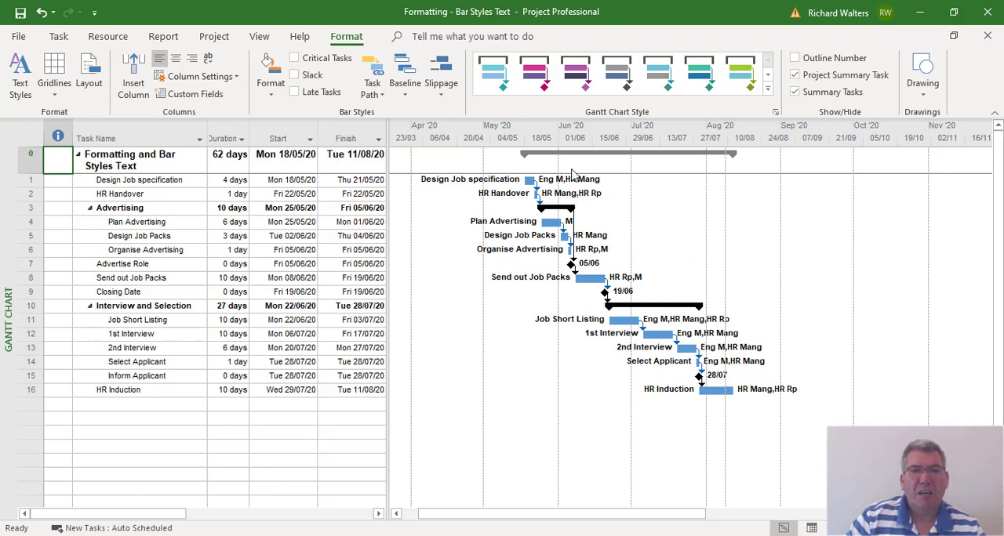
pyautogui.moveTo(607, 216)
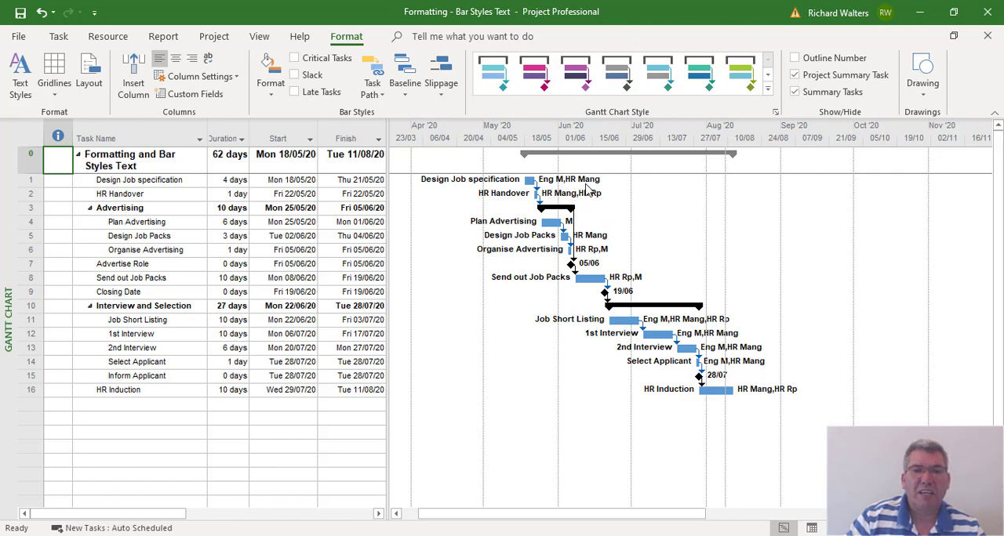
pyautogui.moveTo(587, 209)
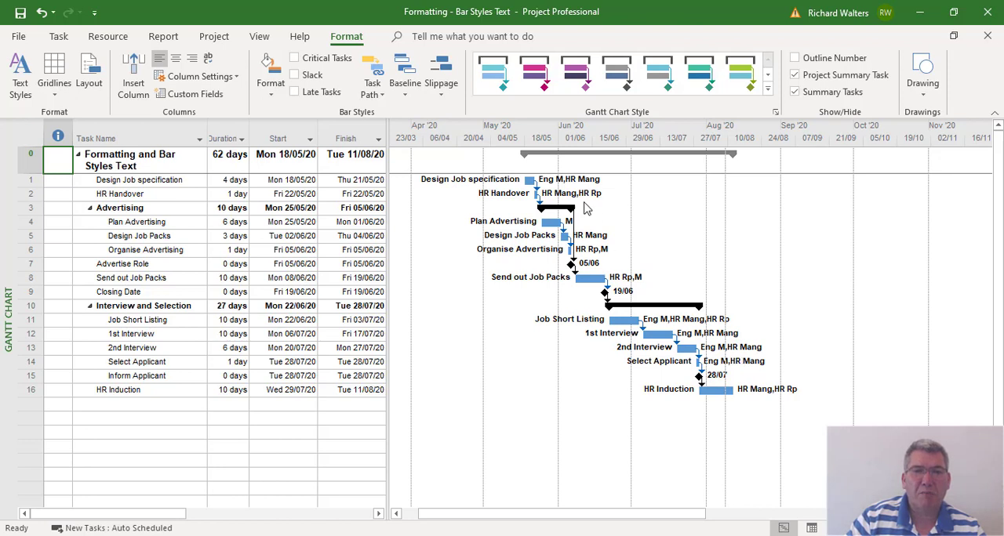
pyautogui.moveTo(494, 184)
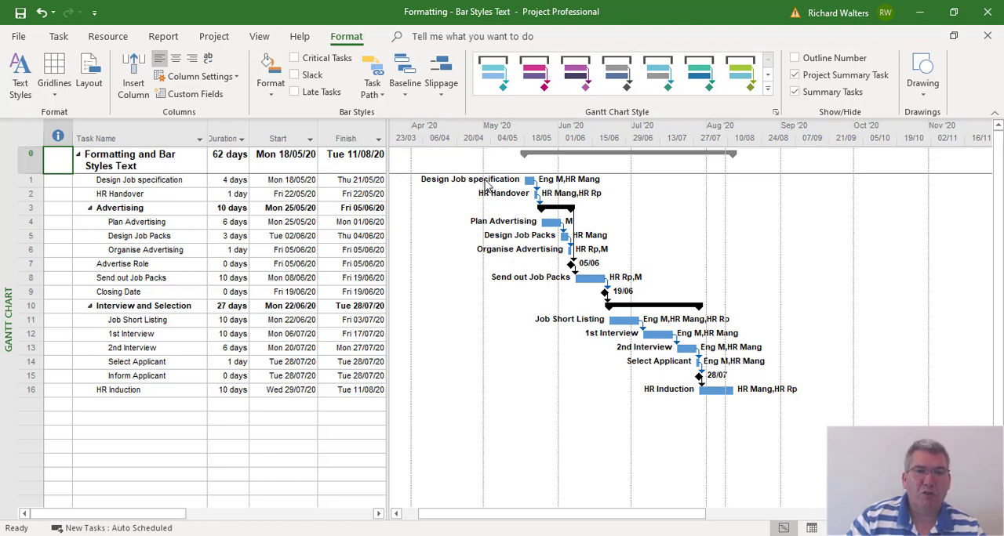
pyautogui.moveTo(402, 304)
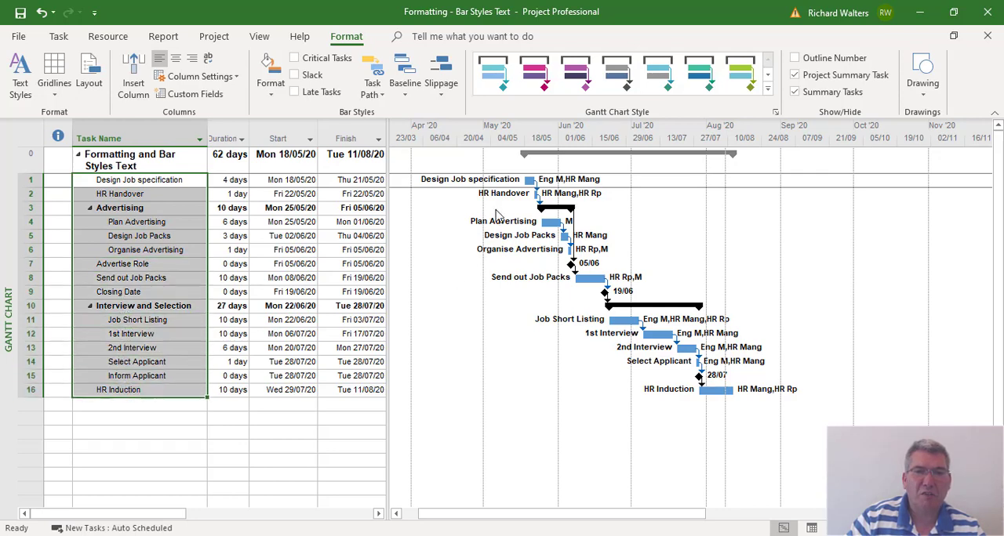
pyautogui.moveTo(659, 401)
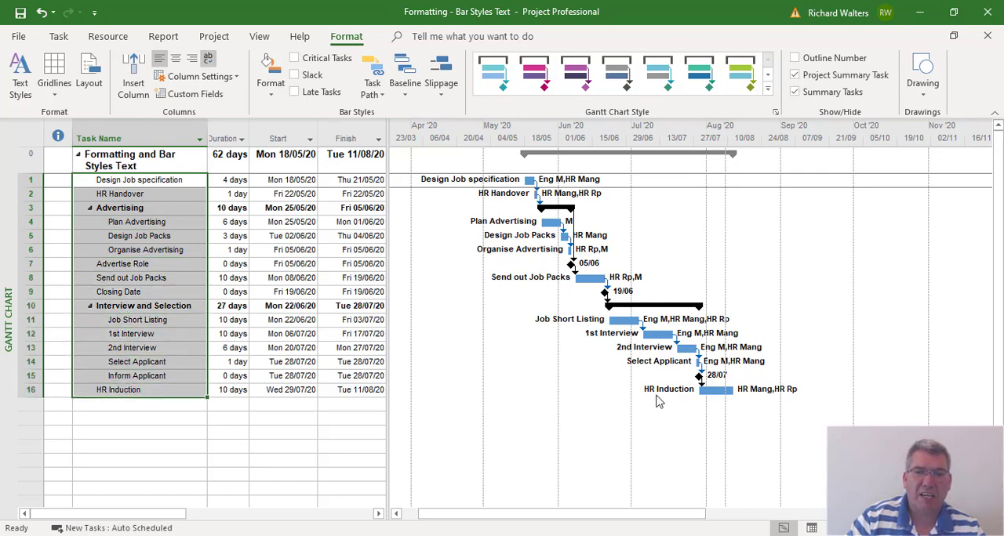
pyautogui.moveTo(500, 182)
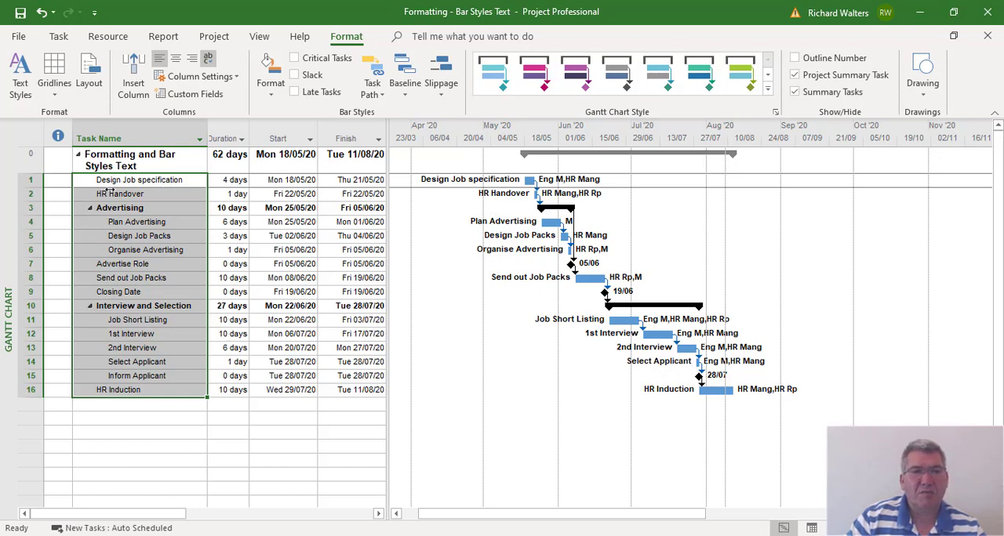
pyautogui.click(137, 180)
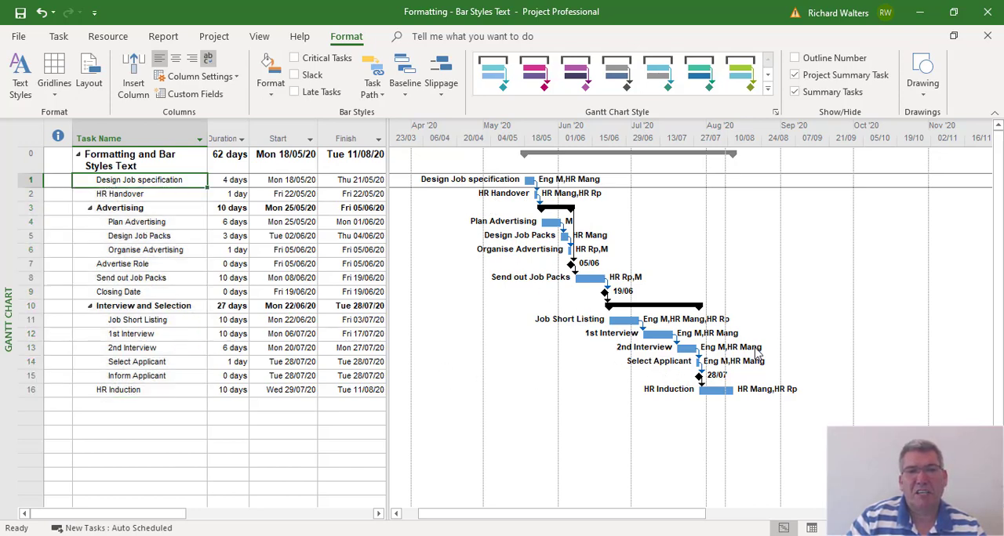
pyautogui.moveTo(597, 368)
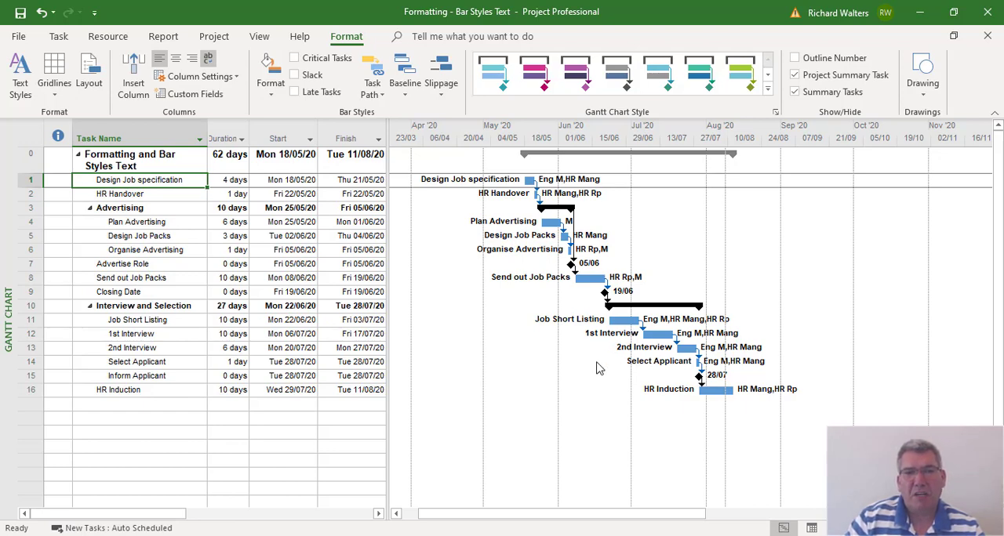
pyautogui.moveTo(571, 198)
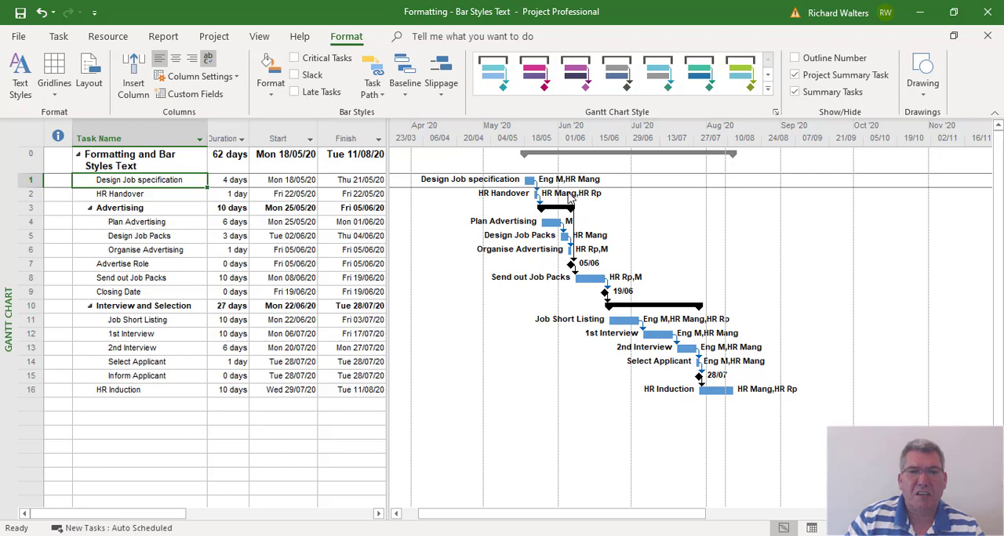
pyautogui.moveTo(563, 188)
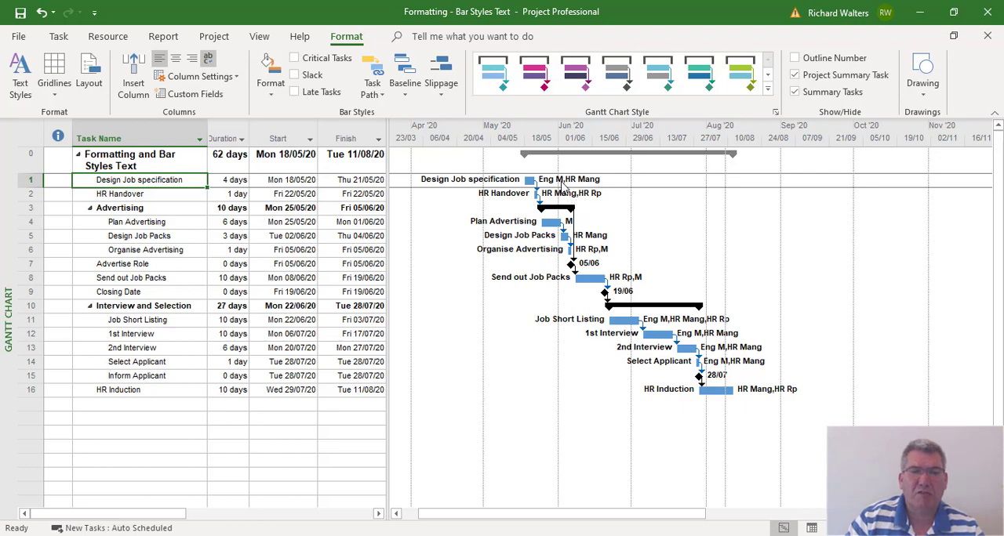
pyautogui.moveTo(594, 193)
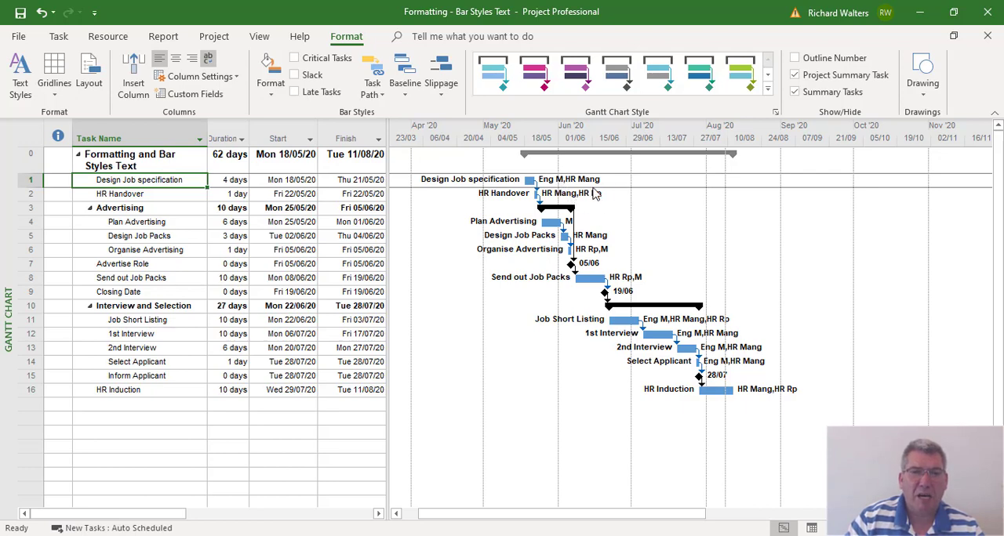
pyautogui.moveTo(565, 194)
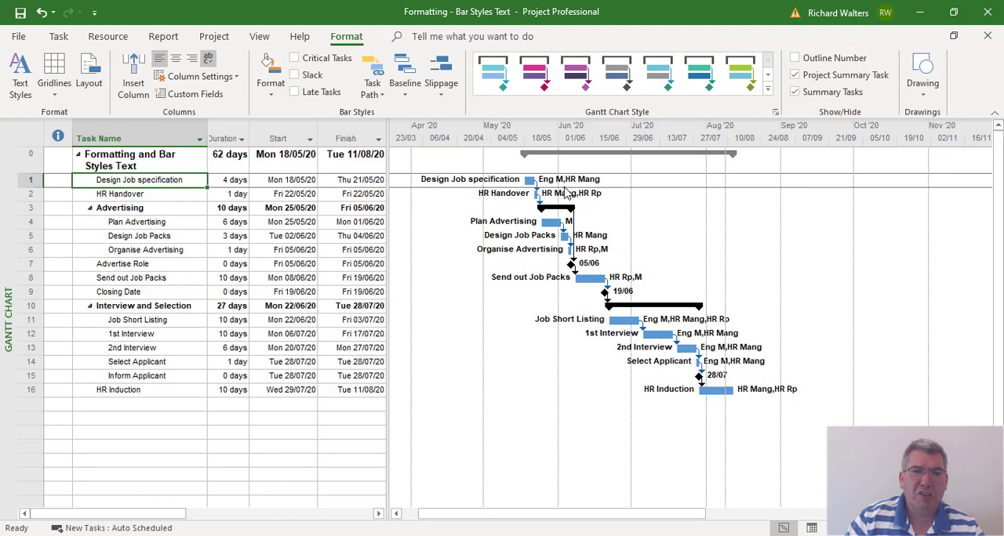
pyautogui.moveTo(498, 203)
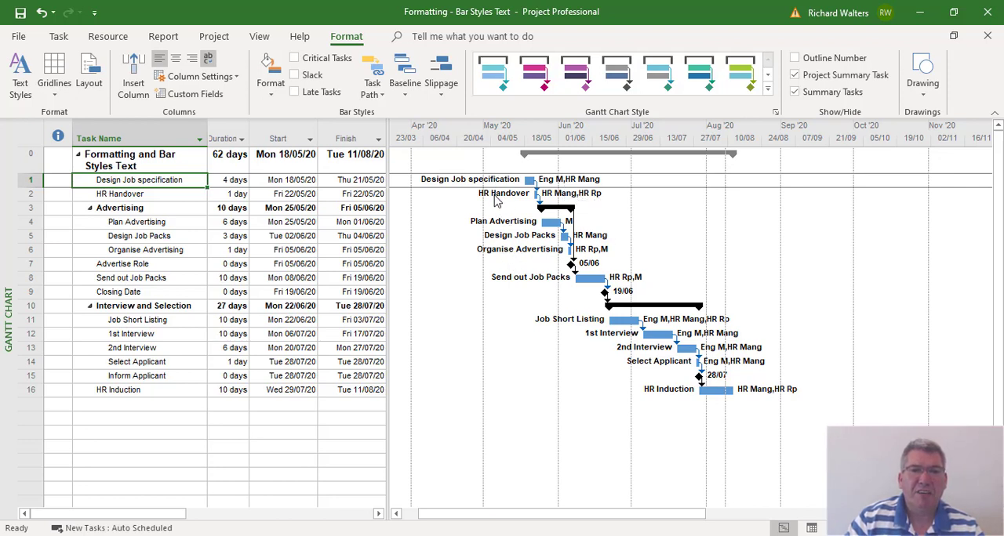
pyautogui.moveTo(222, 243)
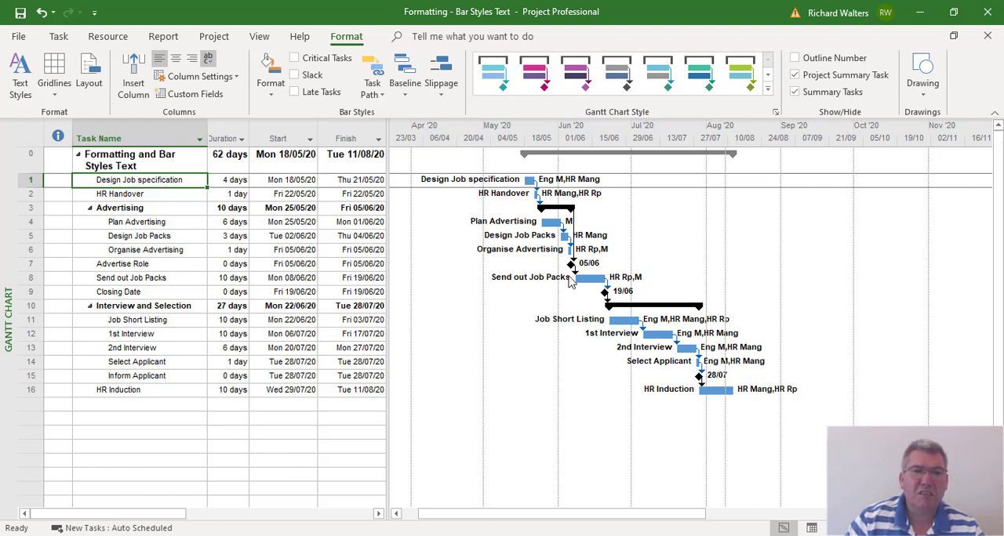
pyautogui.moveTo(686, 404)
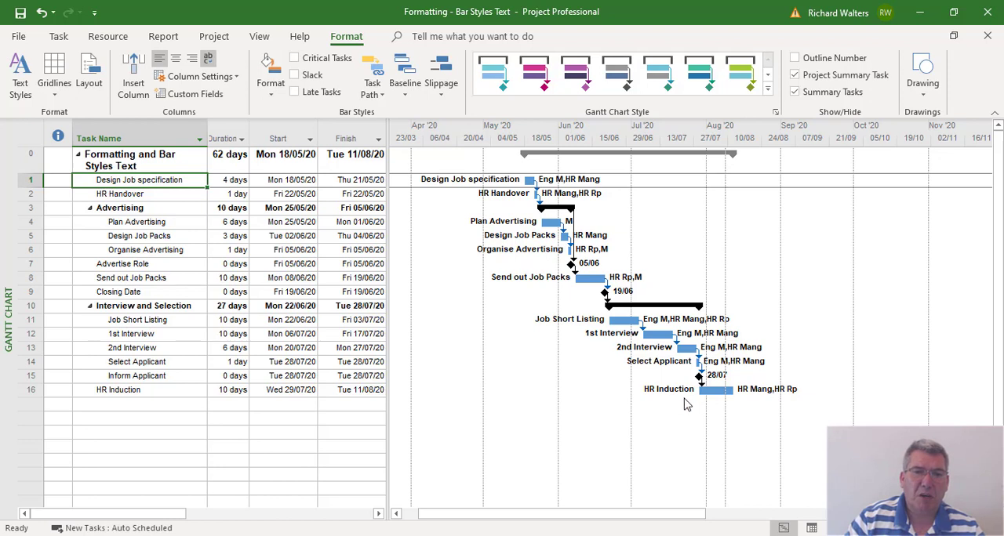
pyautogui.moveTo(482, 185)
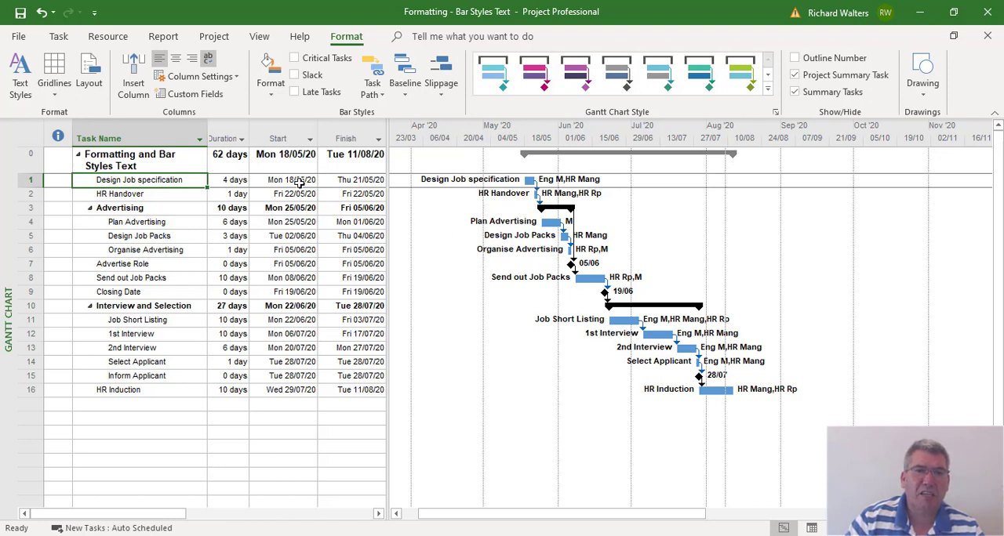
pyautogui.moveTo(547, 401)
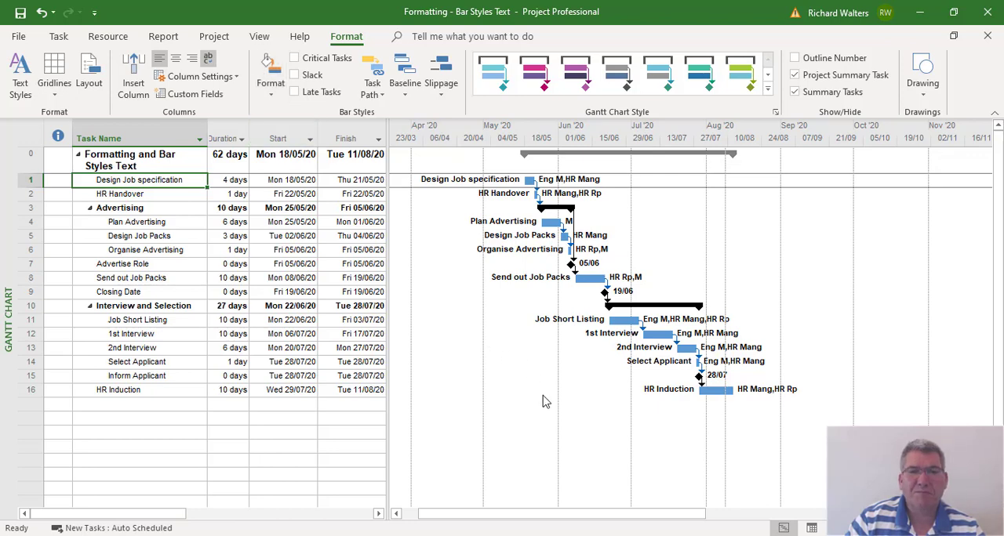